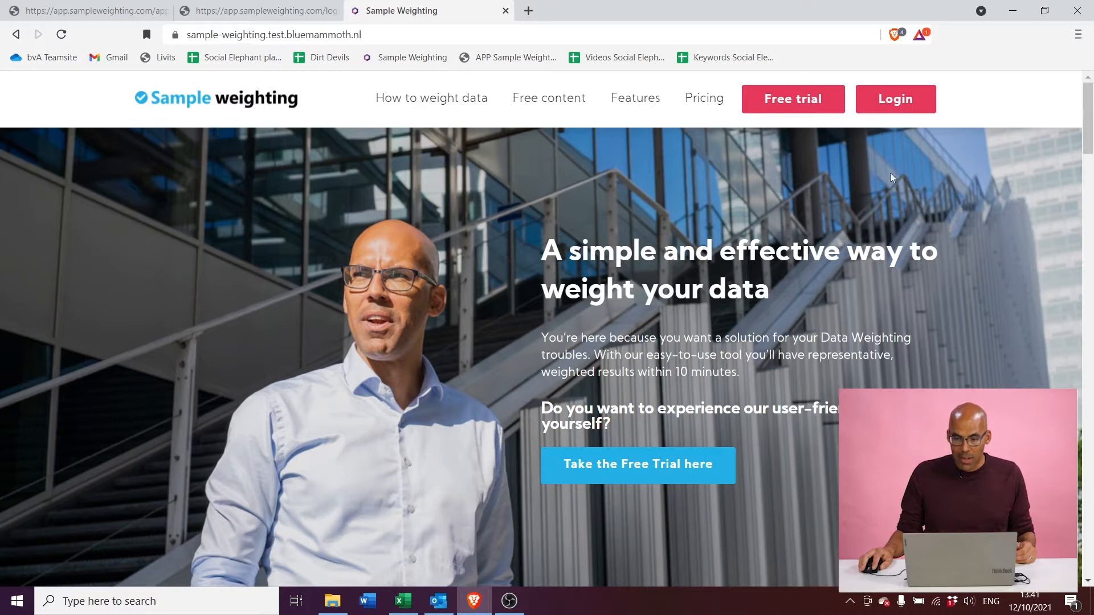
mouse_move(849, 117)
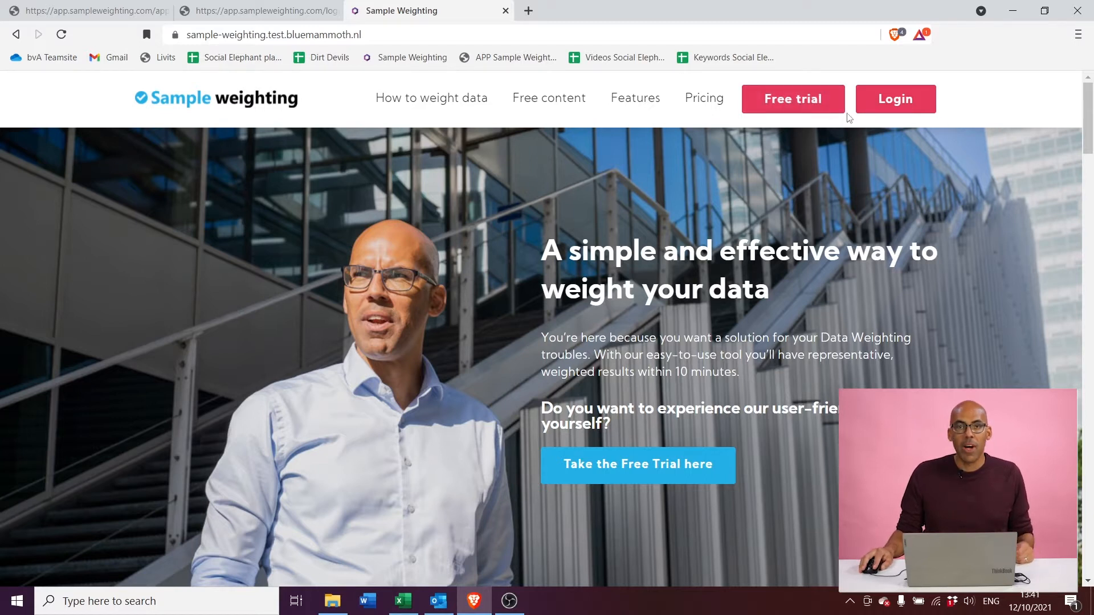
Step: Go from the Sample Weighting homepage to the Login sign-in page
left_click(893, 98)
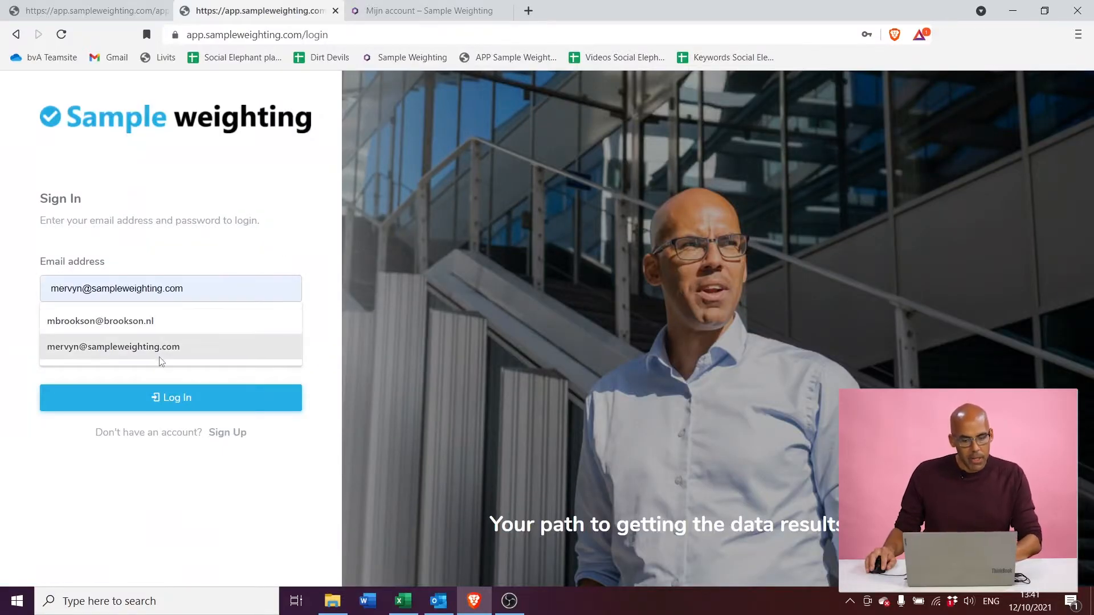
Step: Sign in with the saved email and password to reach the projects dashboard
left_click(113, 346)
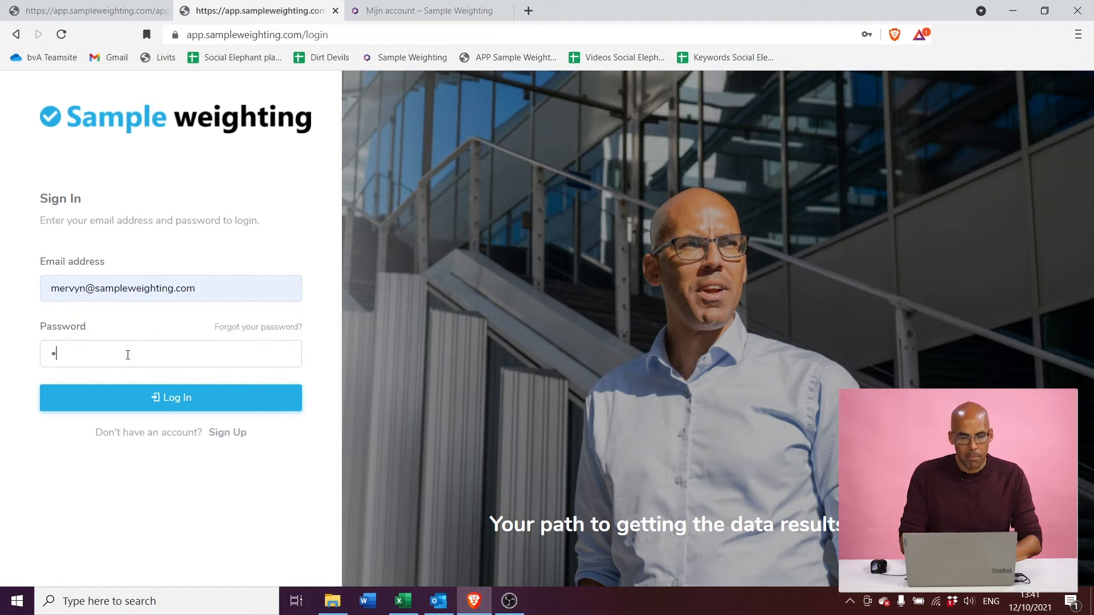
type("password")
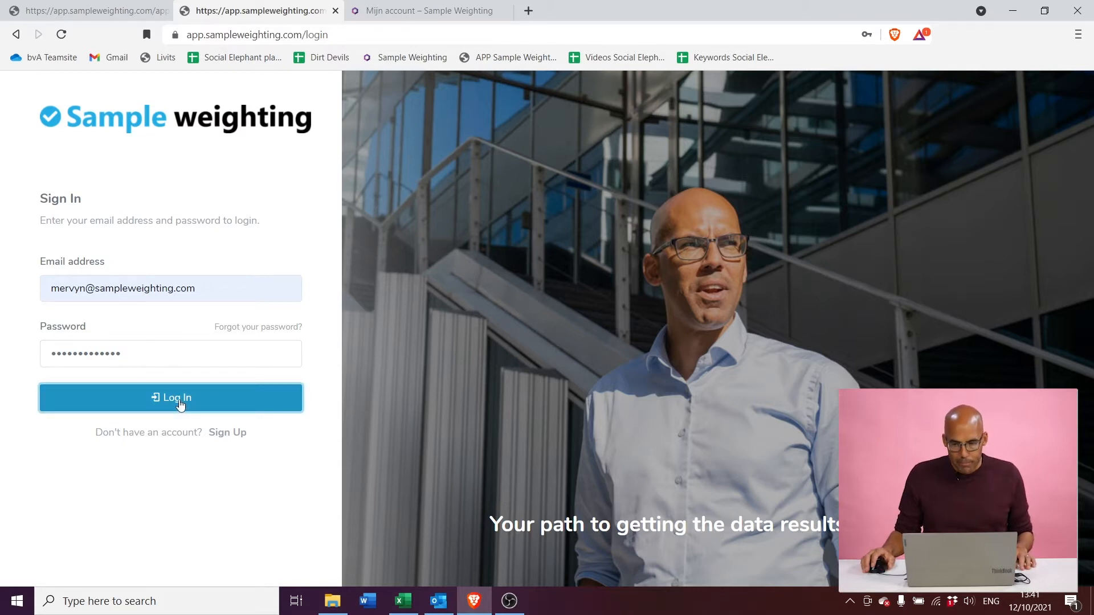
left_click(171, 397)
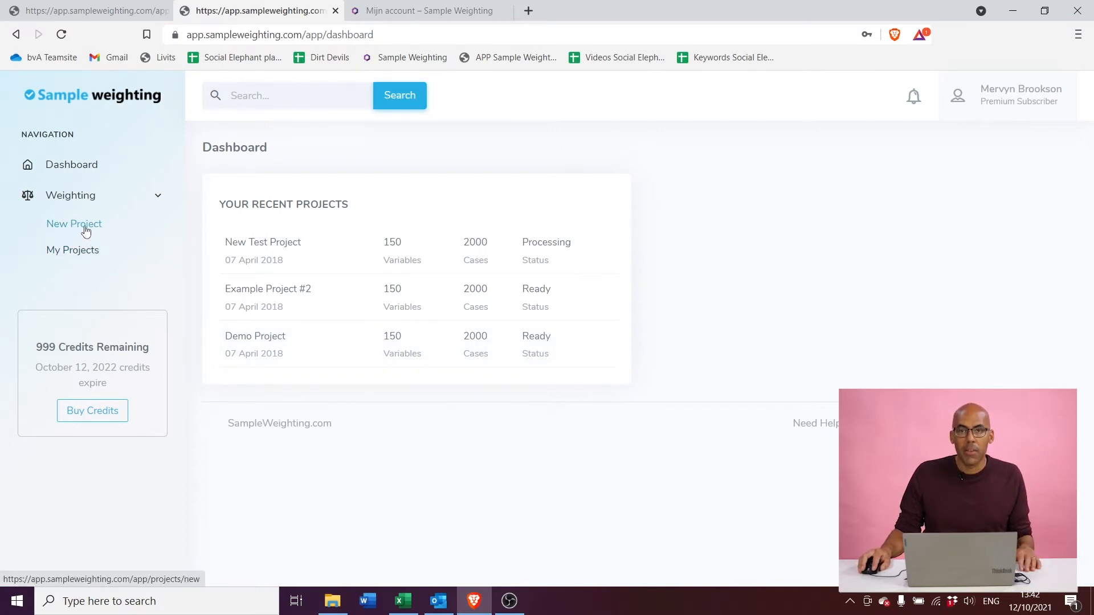
Step: Start a new weighting project and name it Test Project 1
left_click(75, 224)
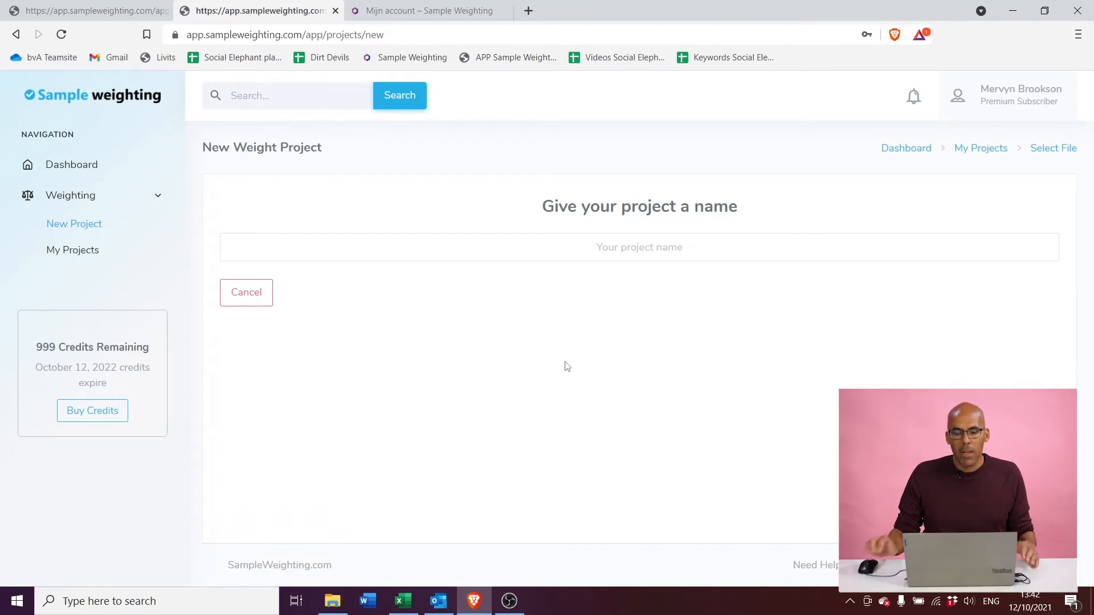
mouse_move(571, 360)
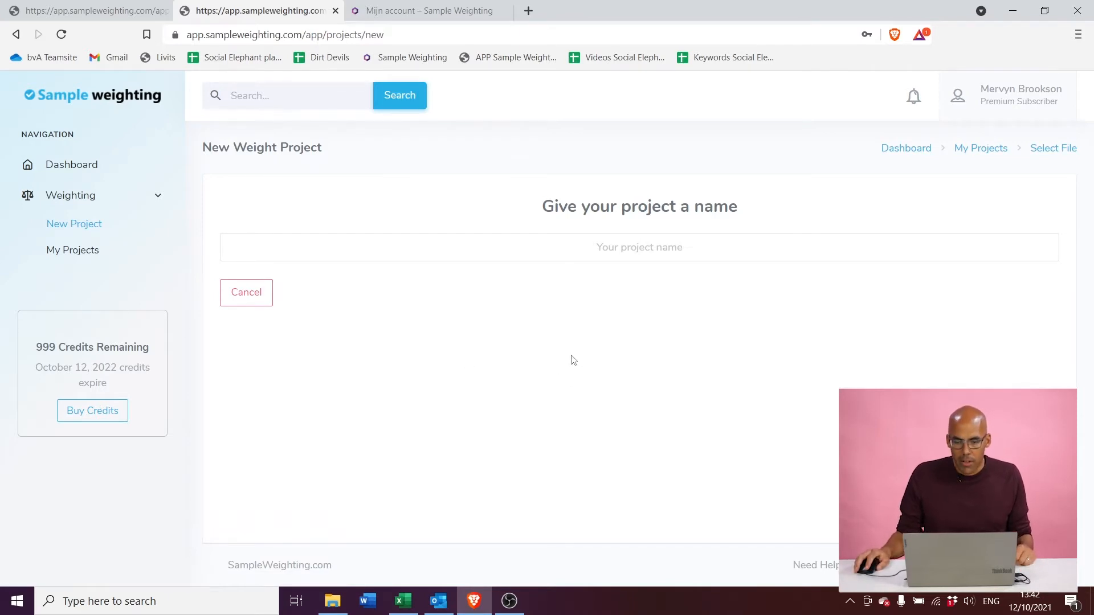
left_click(638, 247)
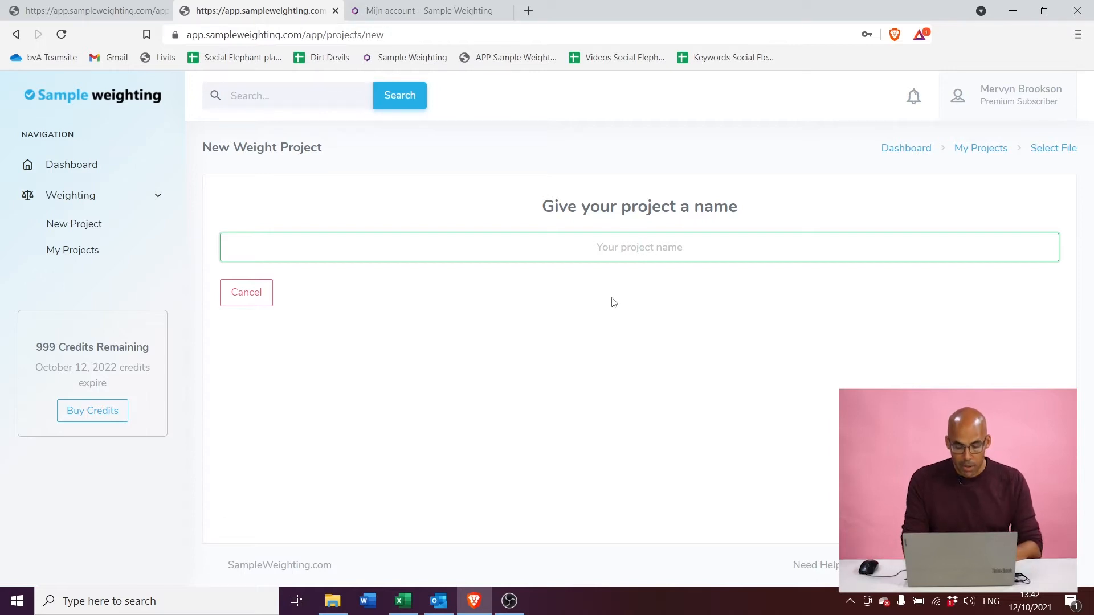
type("Test Project 1")
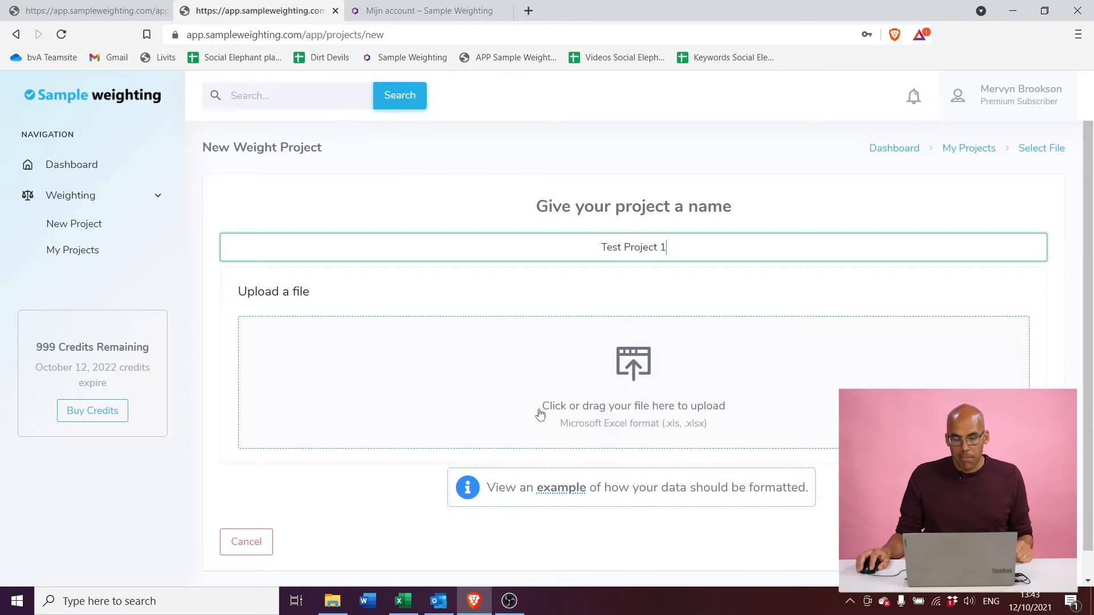
mouse_move(641, 378)
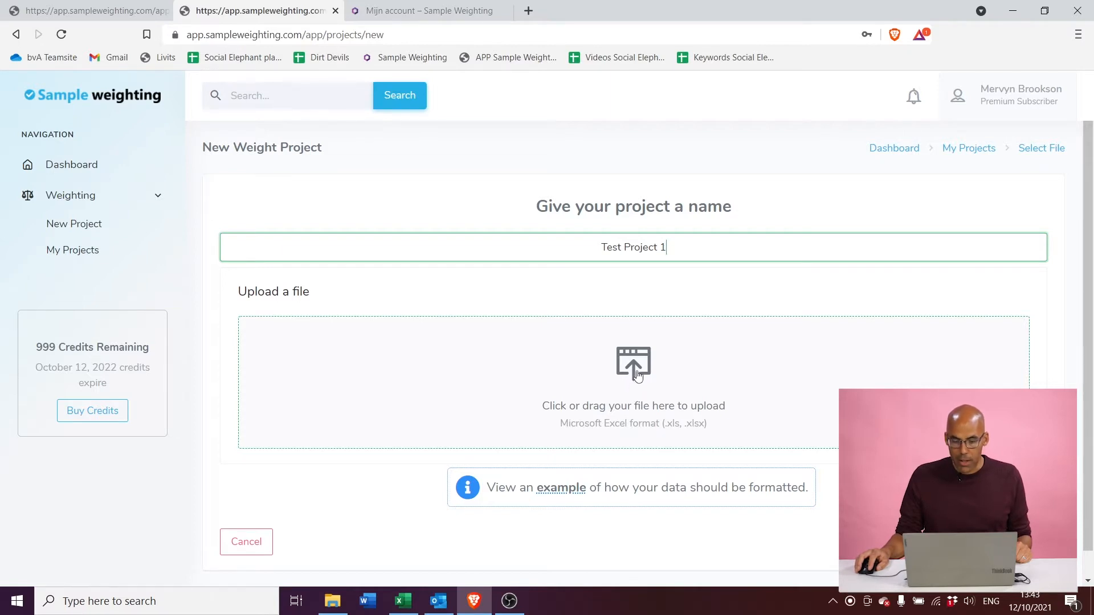
Step: Browse the computer and pick the Example Survey Data HH by age workbook for upload
left_click(632, 362)
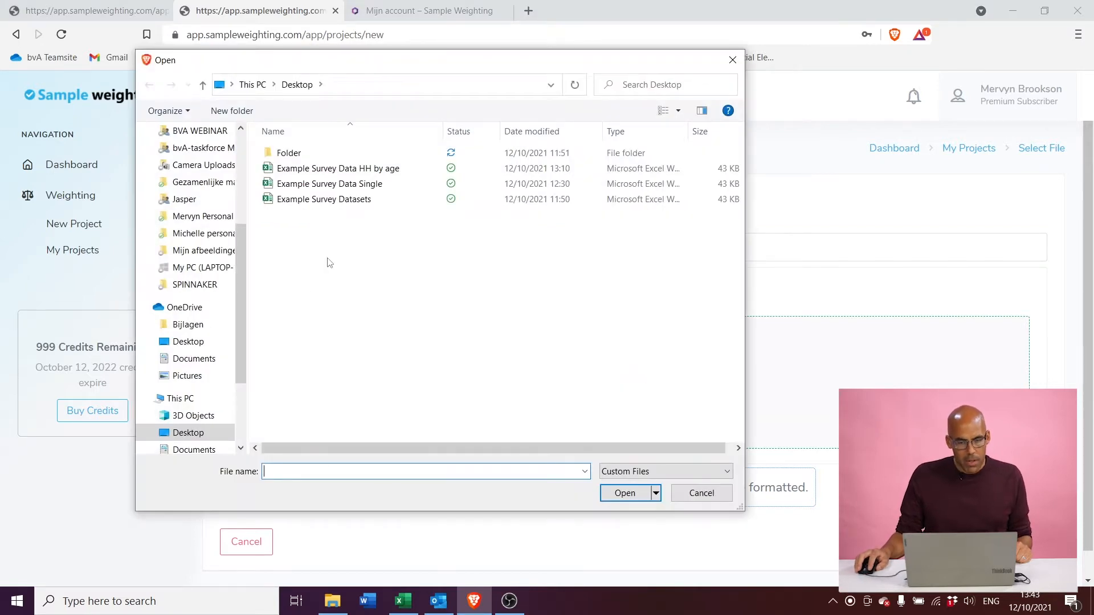
left_click(324, 198)
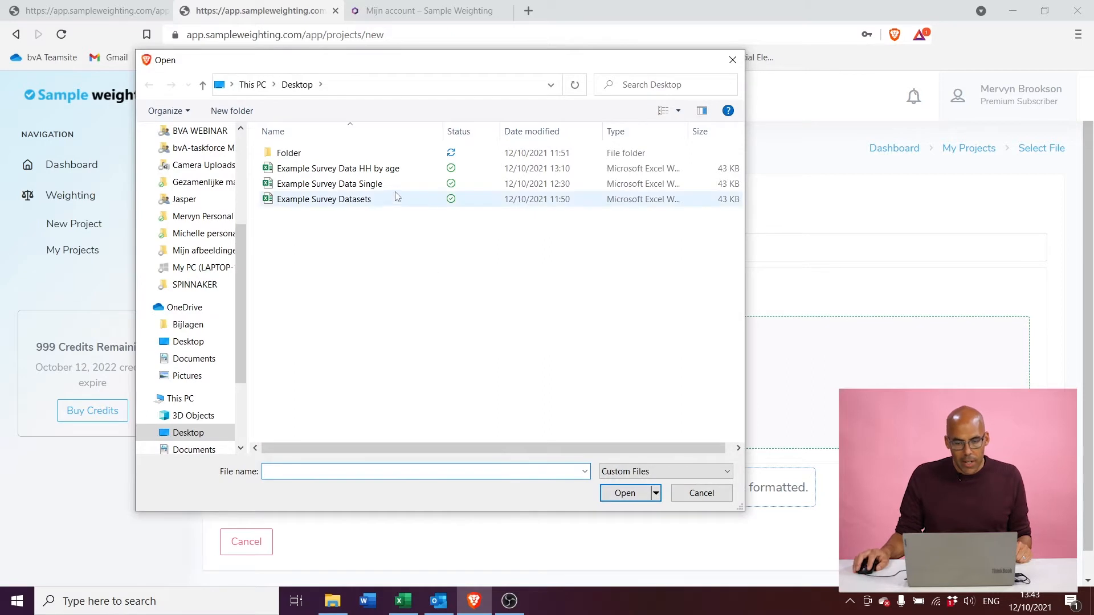
left_click(337, 168)
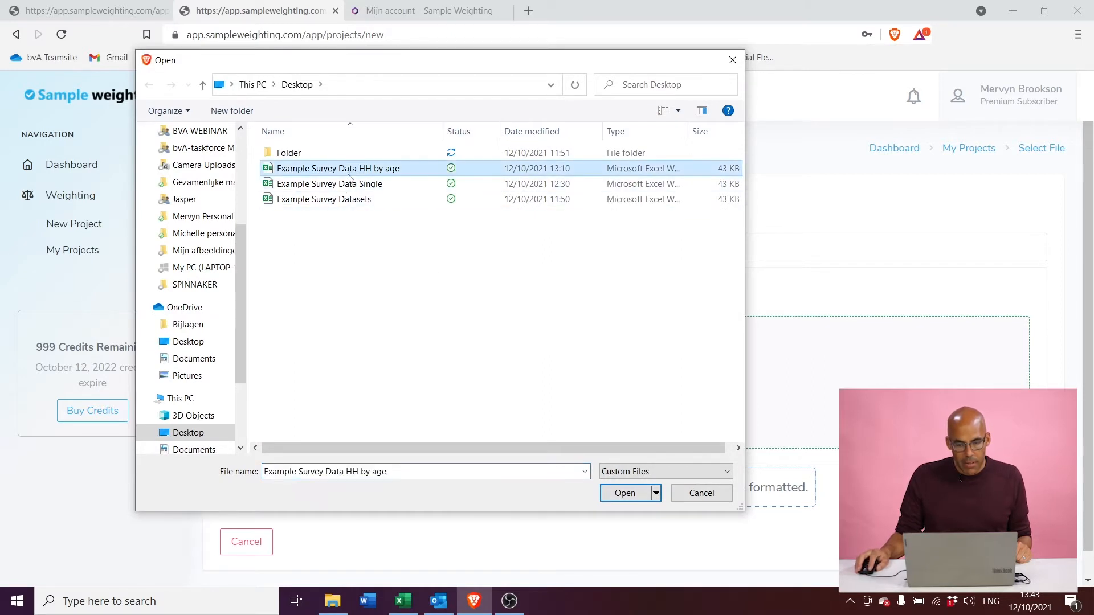
mouse_move(338, 169)
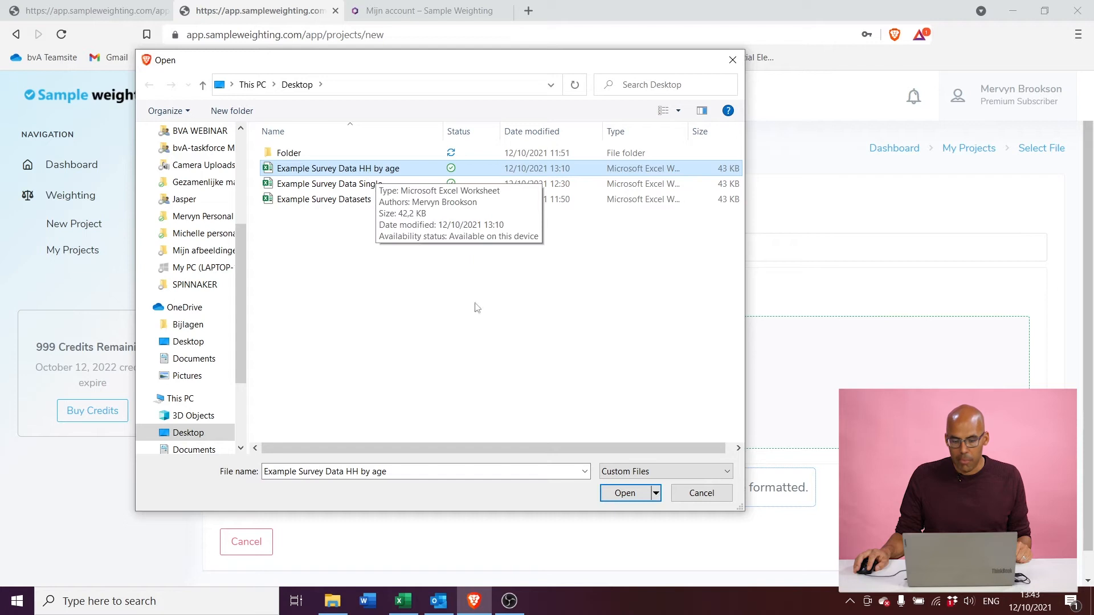
left_click(624, 493)
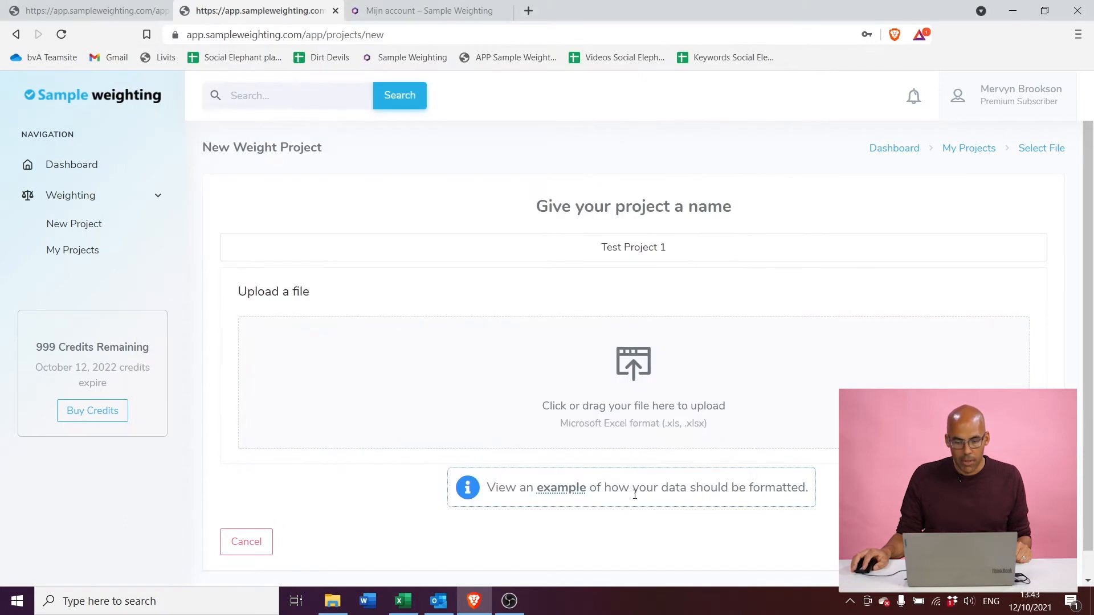
Step: Upload the survey file, listing Respondent_ID, Household and Age_Group across 2015 rows
left_click(632, 381)
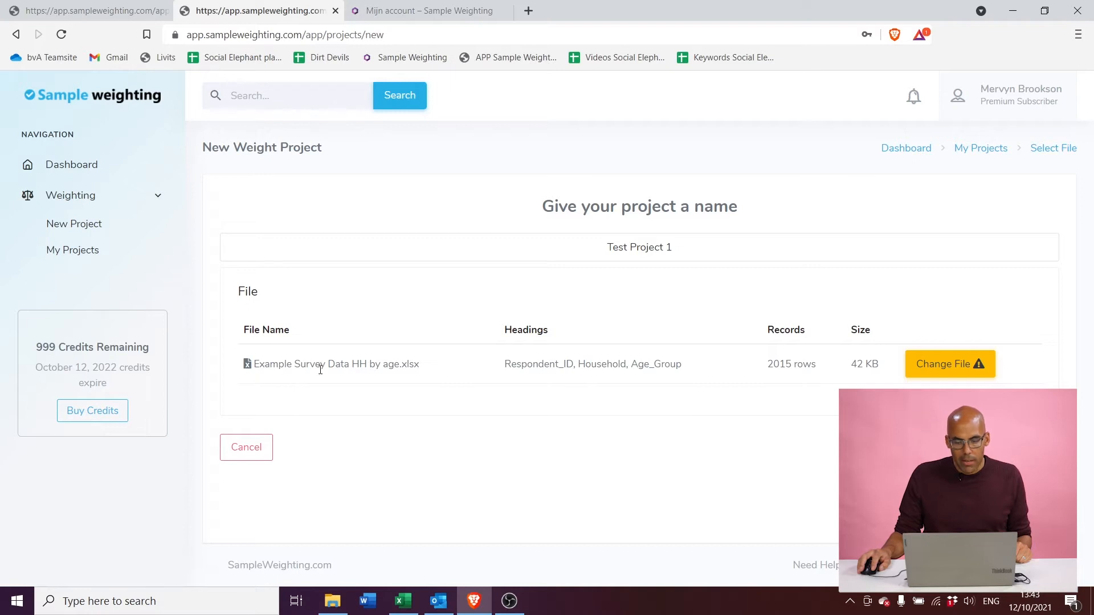
mouse_move(375, 370)
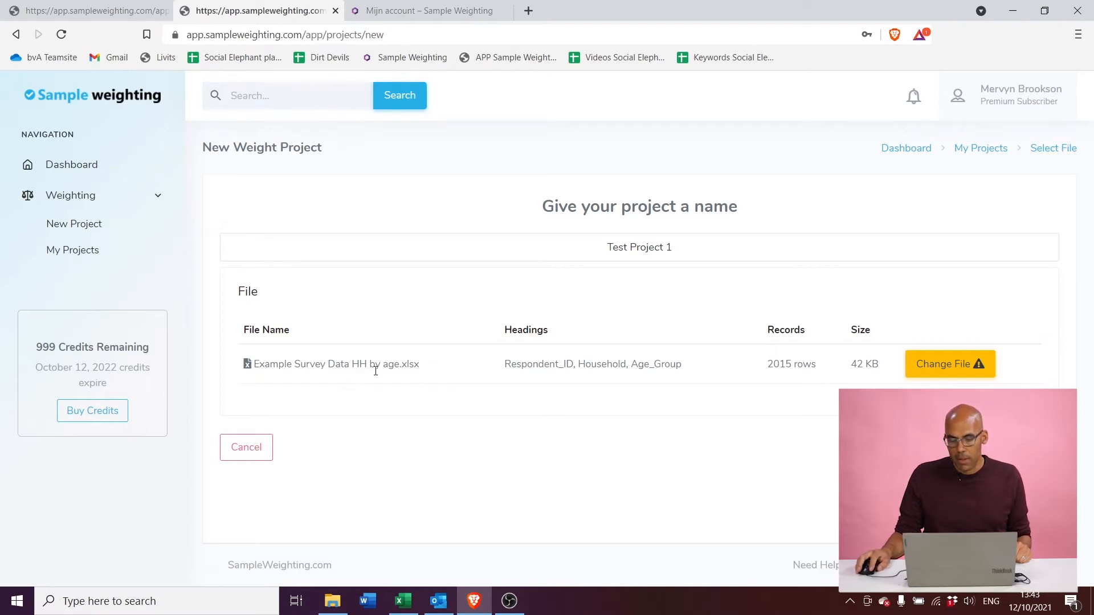
mouse_move(551, 391)
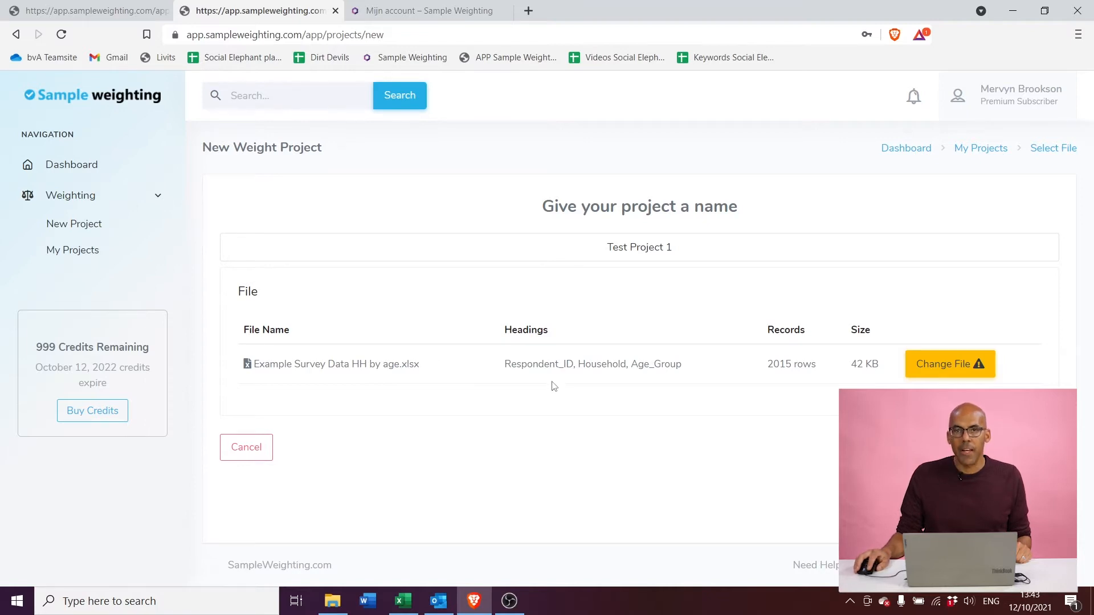
mouse_move(532, 367)
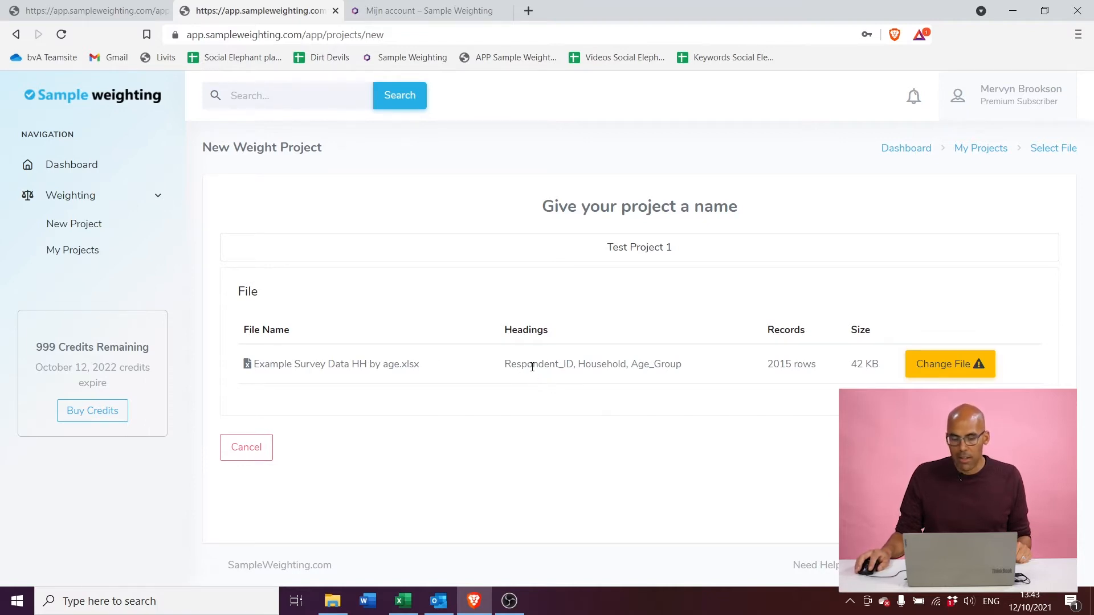
mouse_move(579, 377)
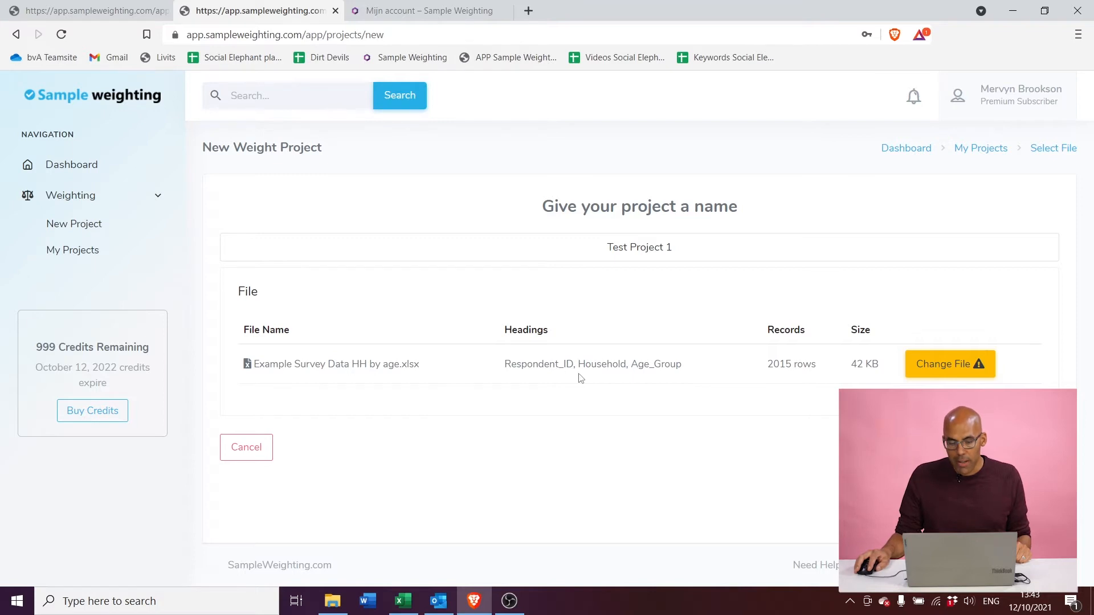
mouse_move(786, 399)
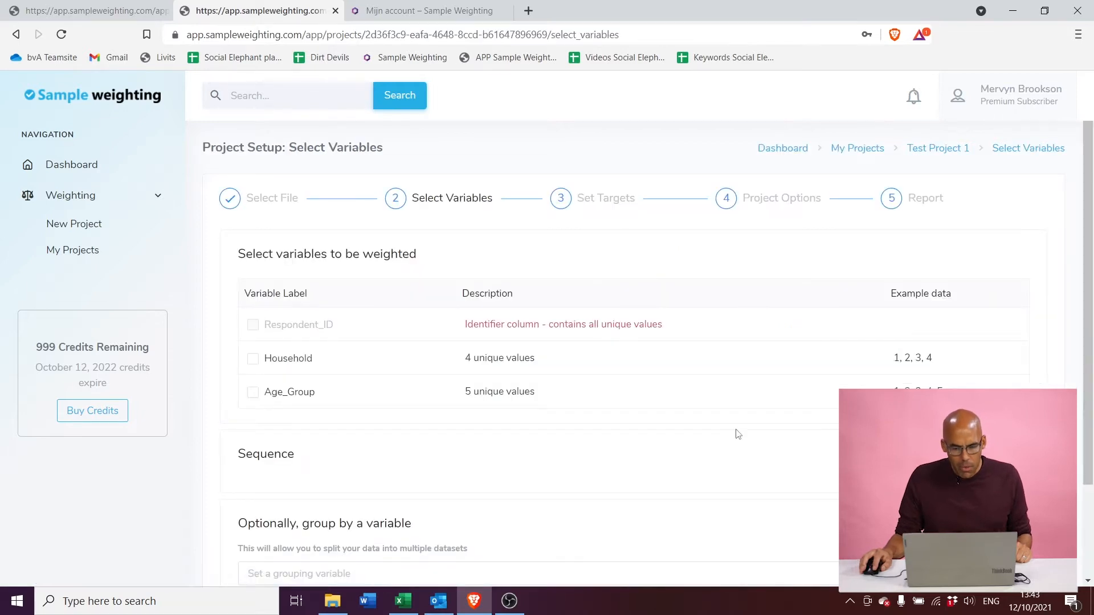
mouse_move(569, 342)
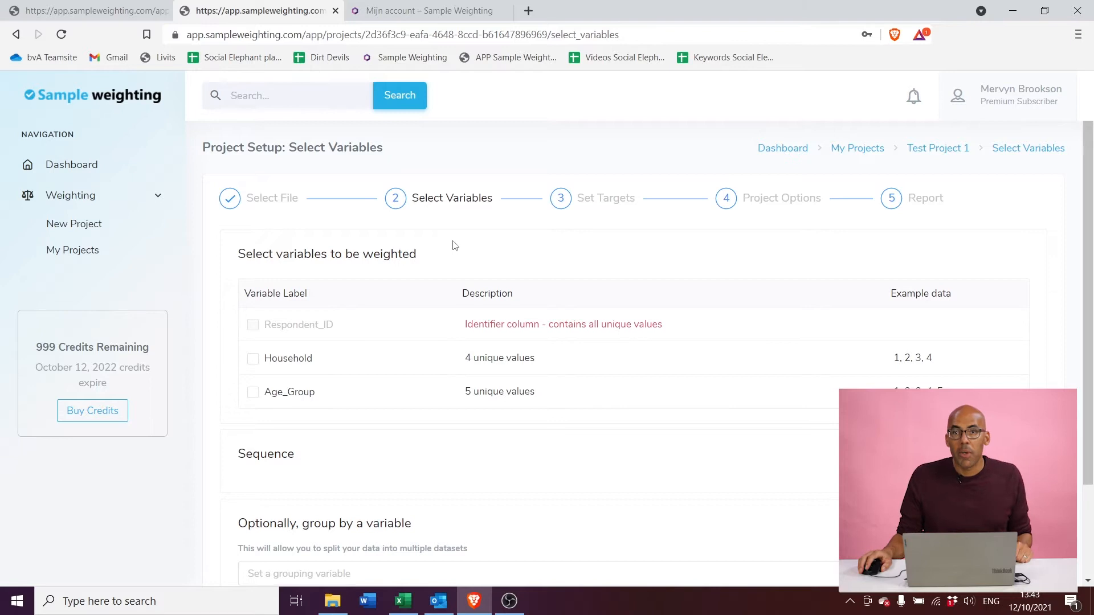
mouse_move(430, 354)
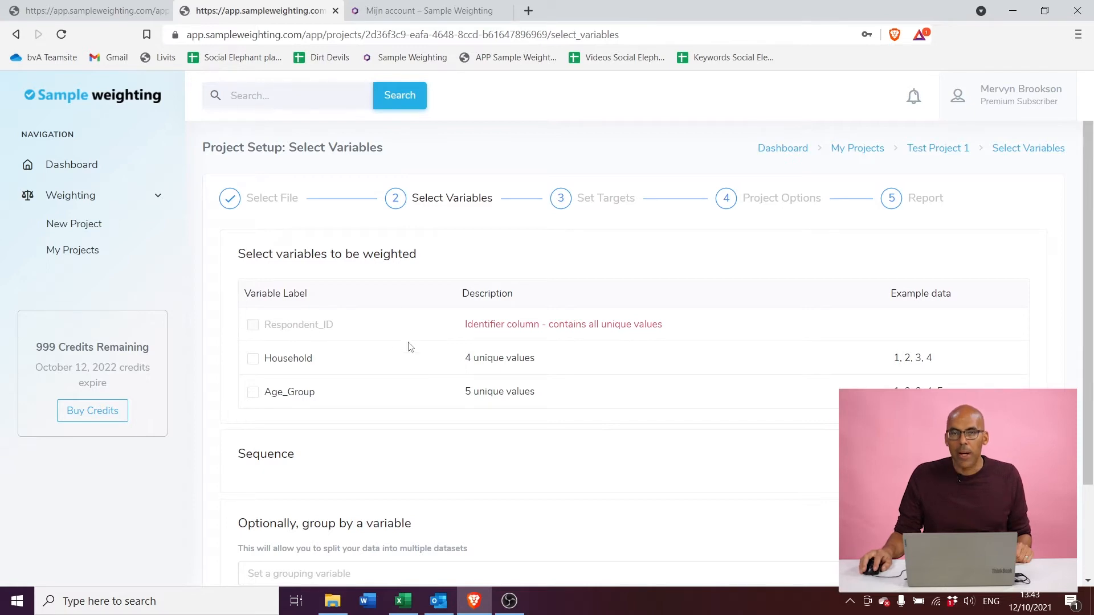
mouse_move(675, 333)
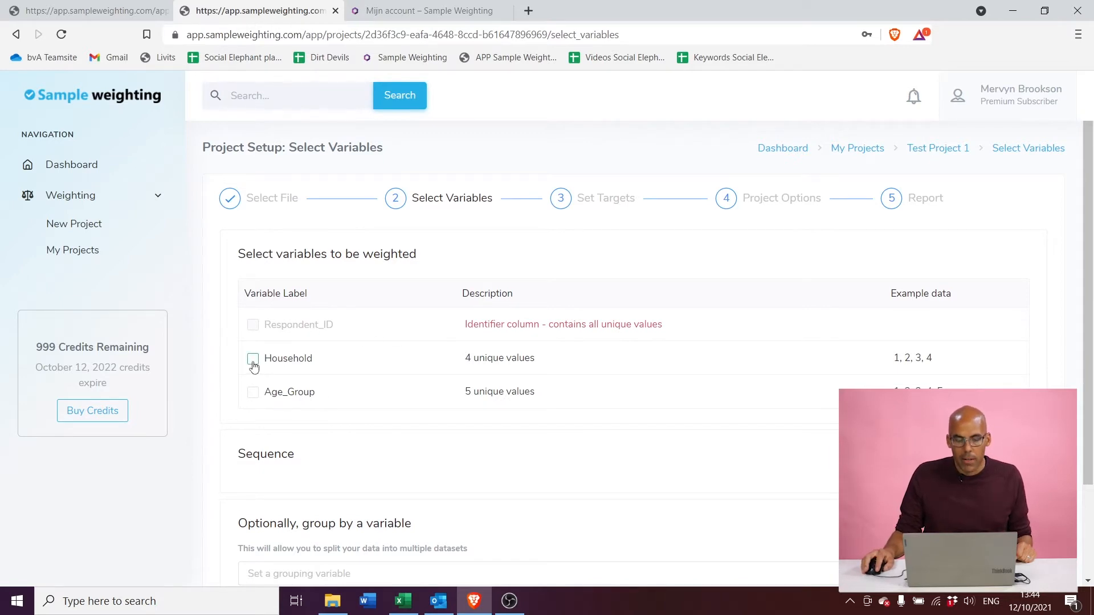
Step: Tick Household and Age_Group as weighting variables, sequenced Household first
left_click(253, 358)
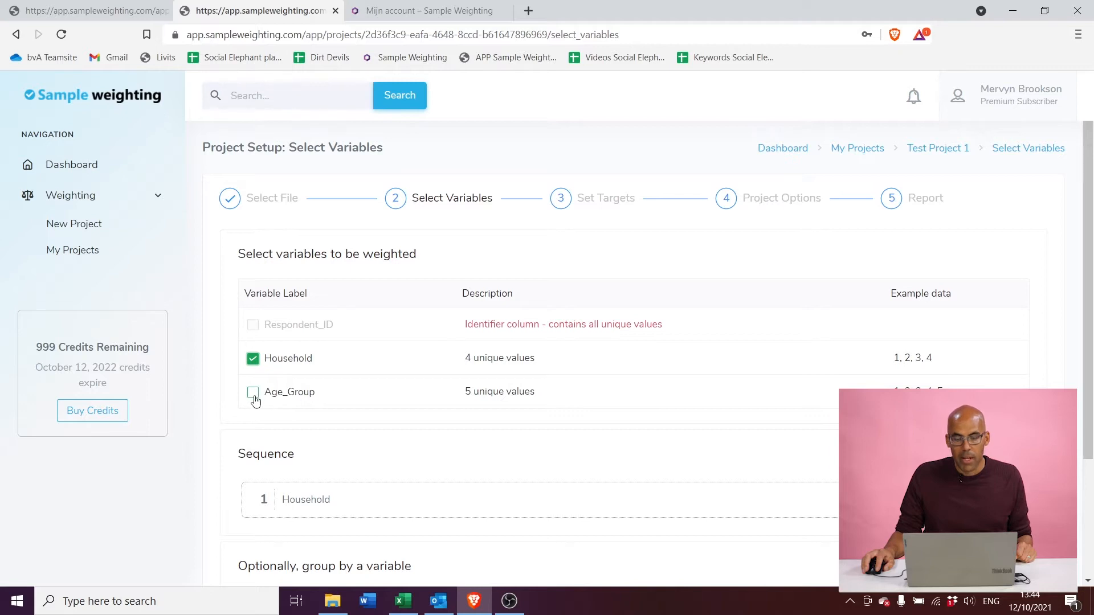
left_click(252, 392)
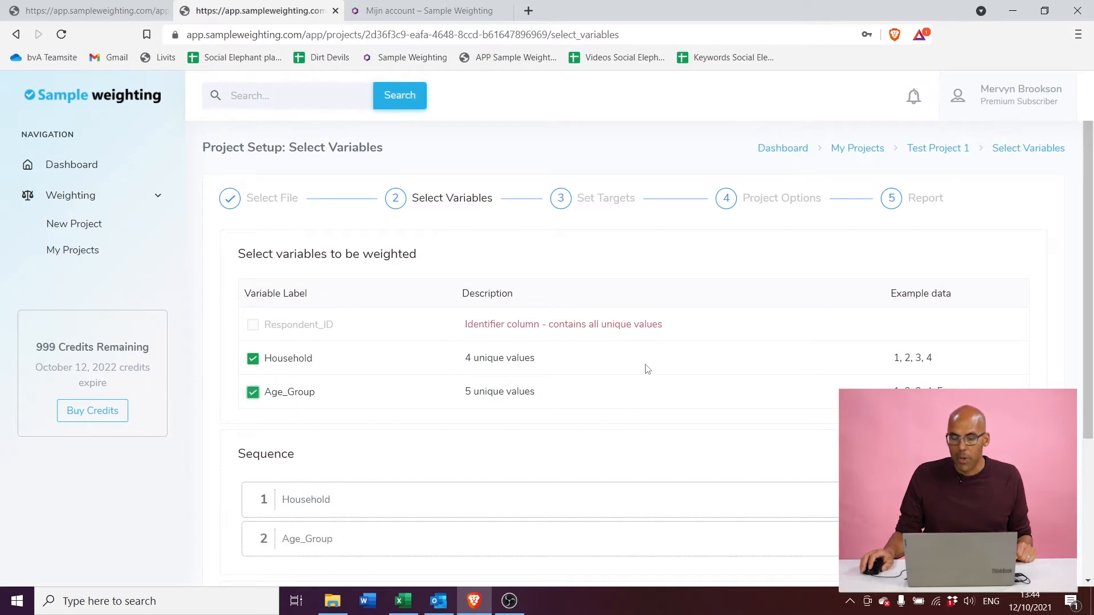
scroll("down", 3)
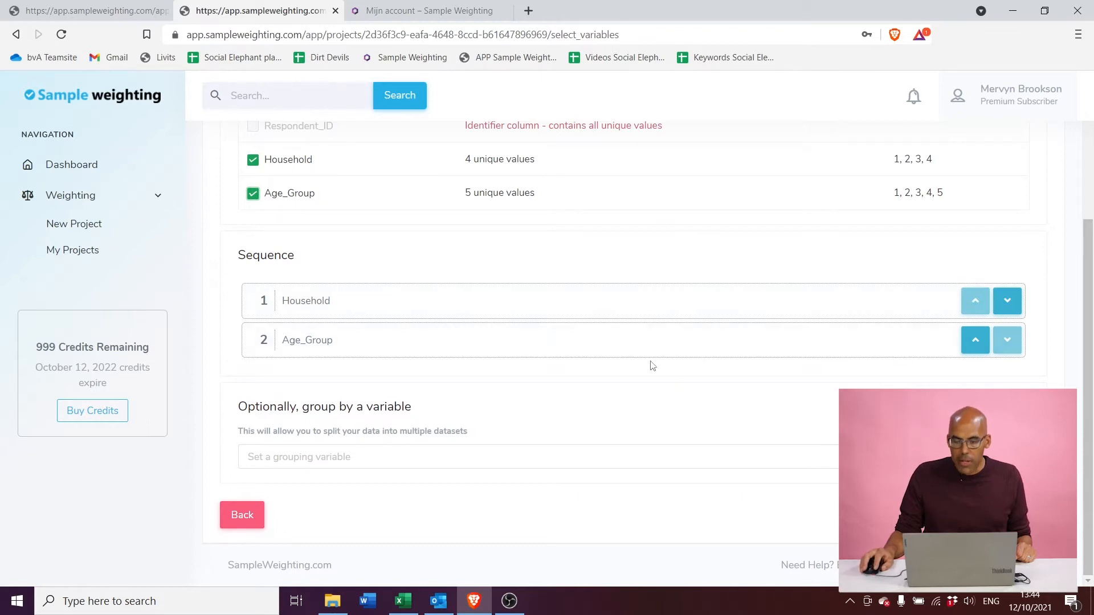
mouse_move(372, 296)
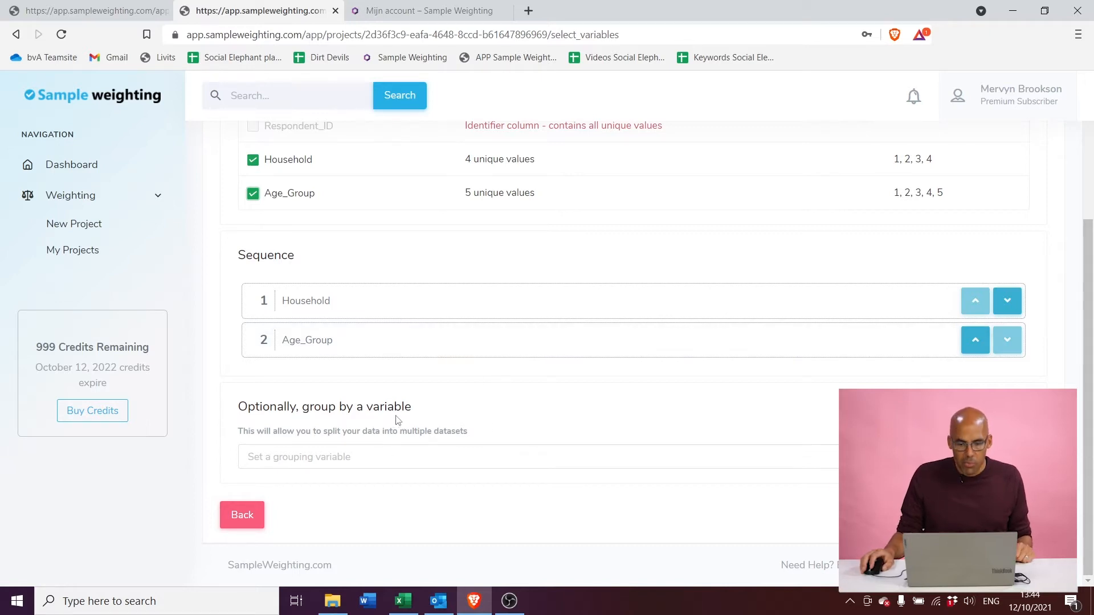
mouse_move(500, 440)
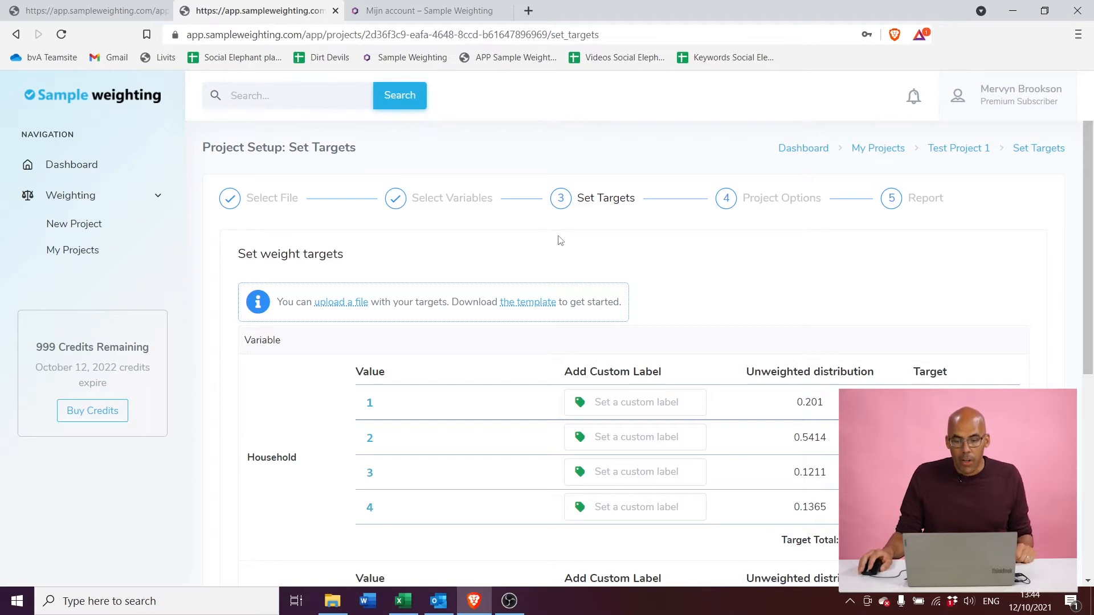
Step: Label the Household values 1 person, 2 person, 3 person and 4+ person
scroll("down", 3)
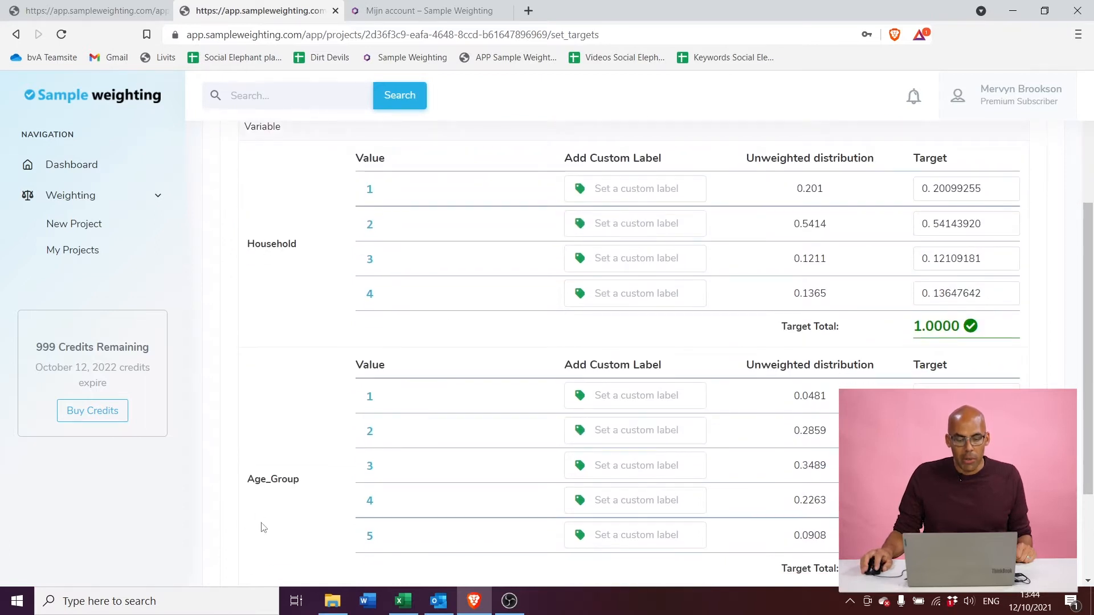
mouse_move(271, 491)
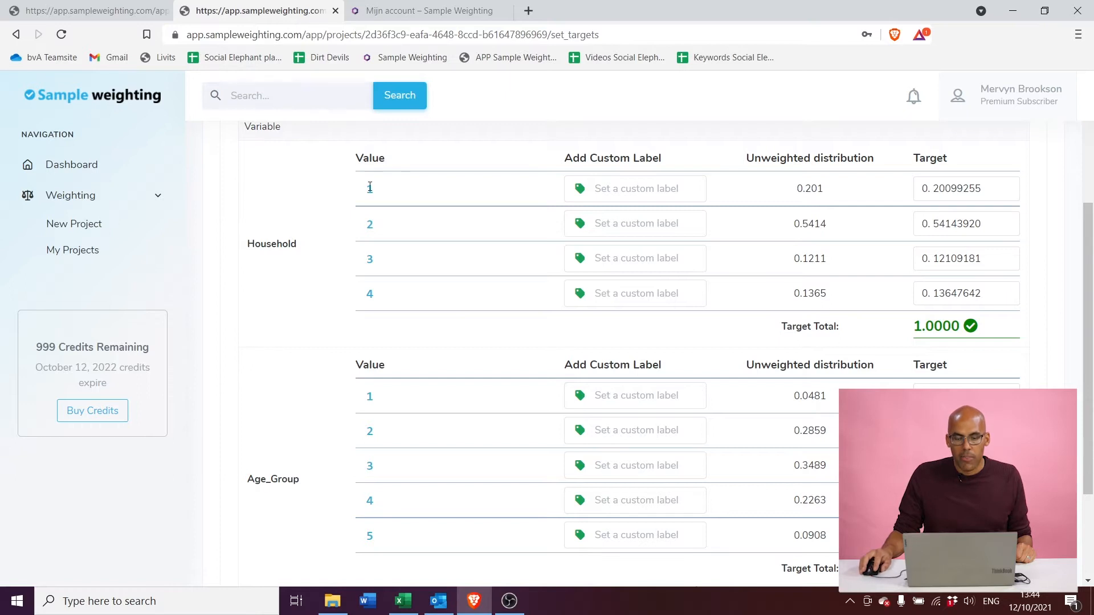
mouse_move(382, 272)
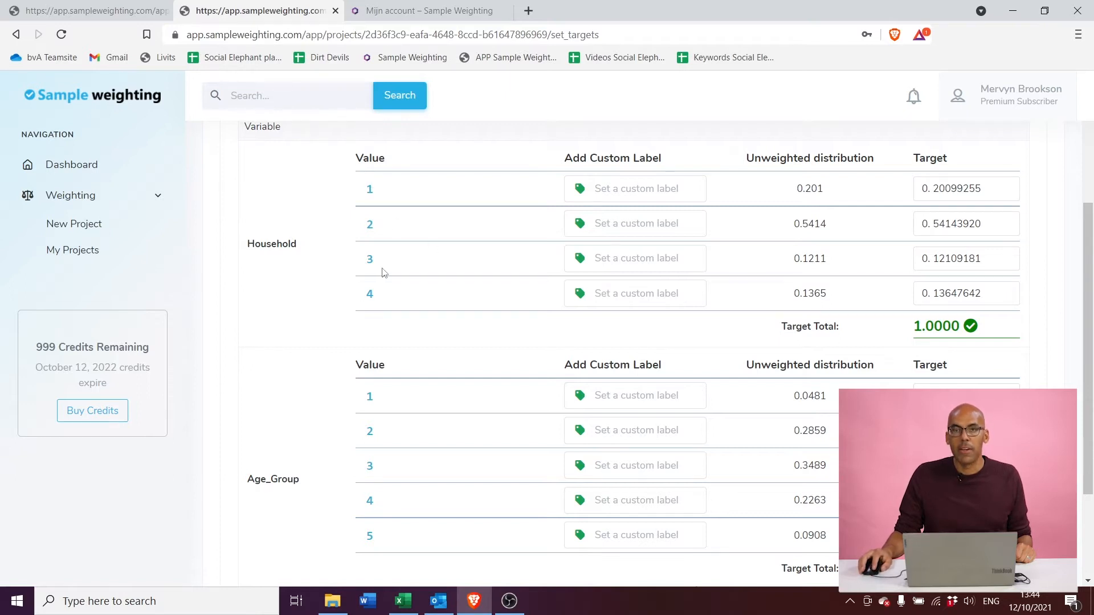
mouse_move(368, 194)
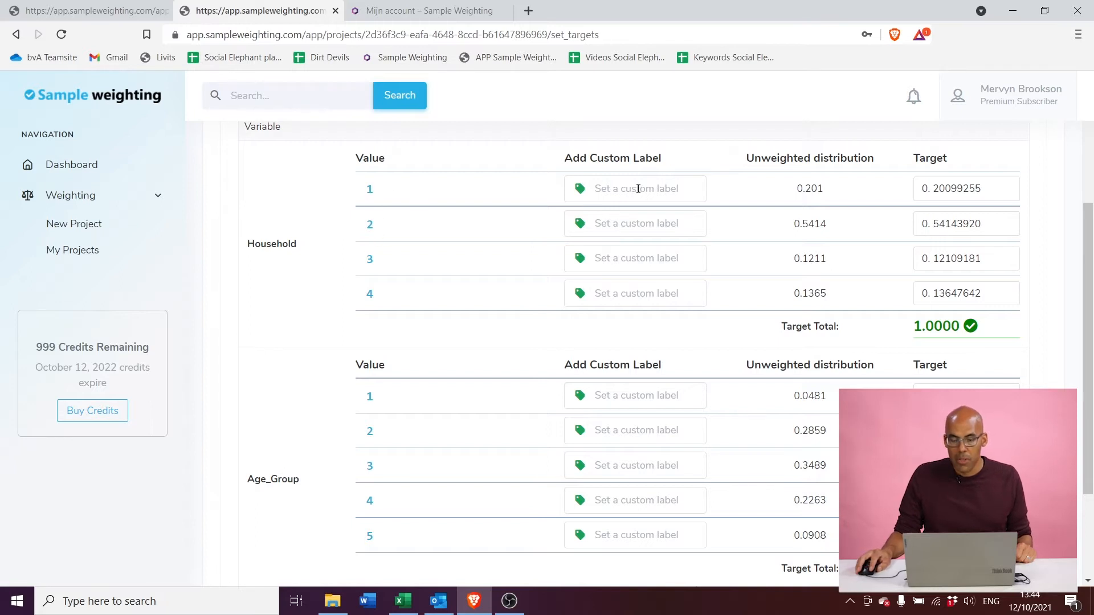
type("1 per")
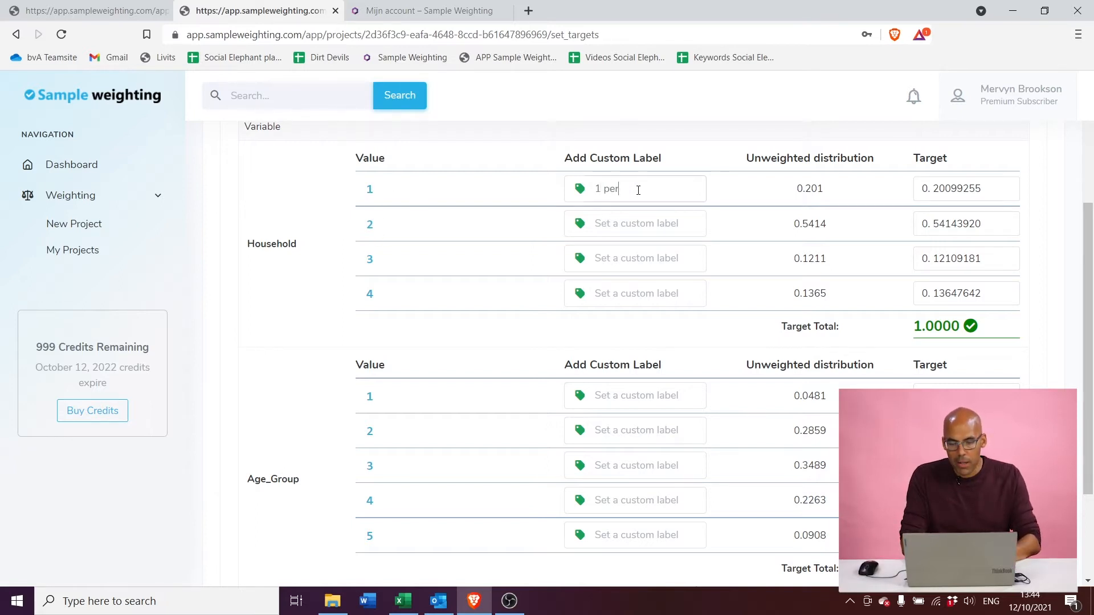
type("son")
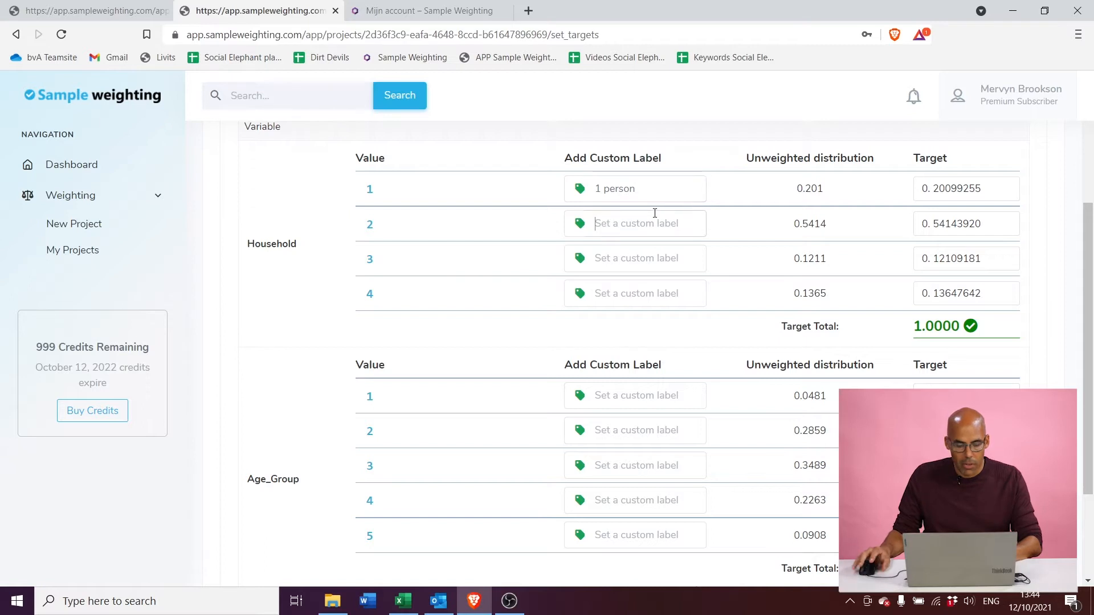
type("2 person")
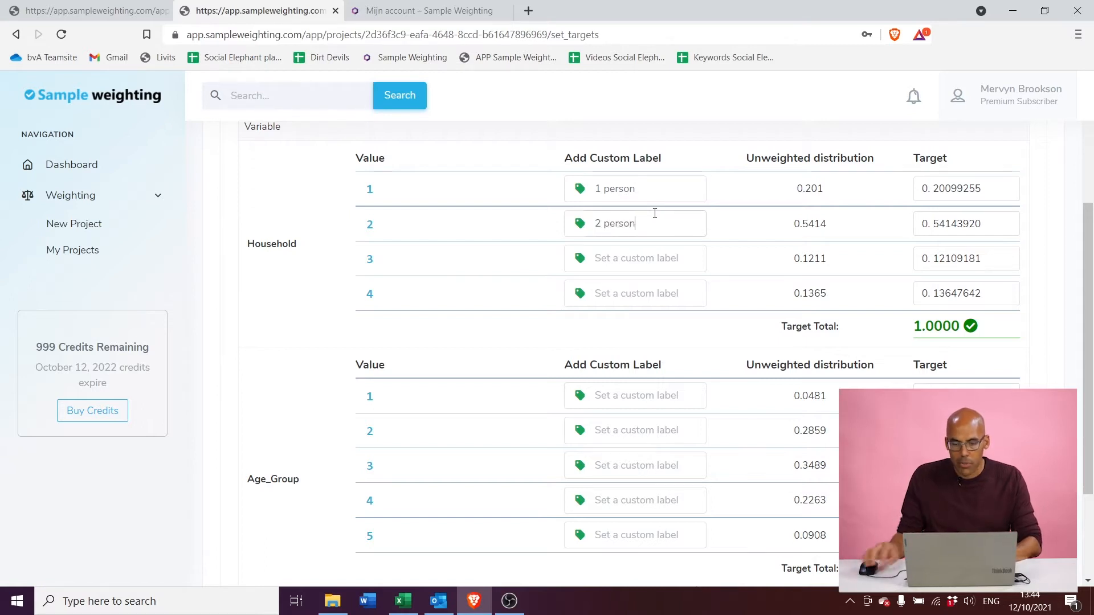
type("3 person")
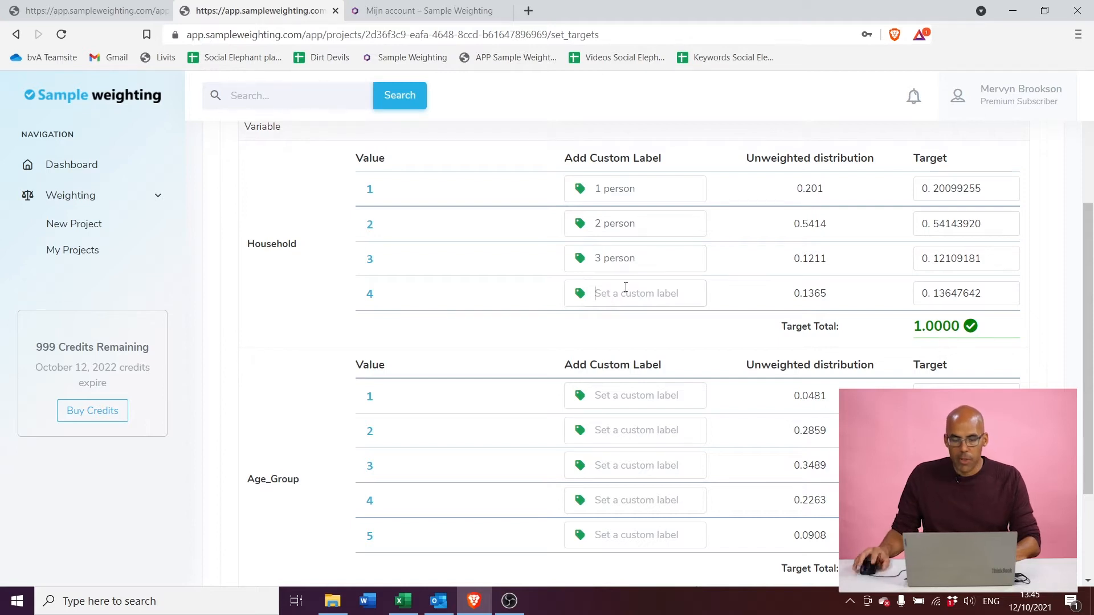
type("4+")
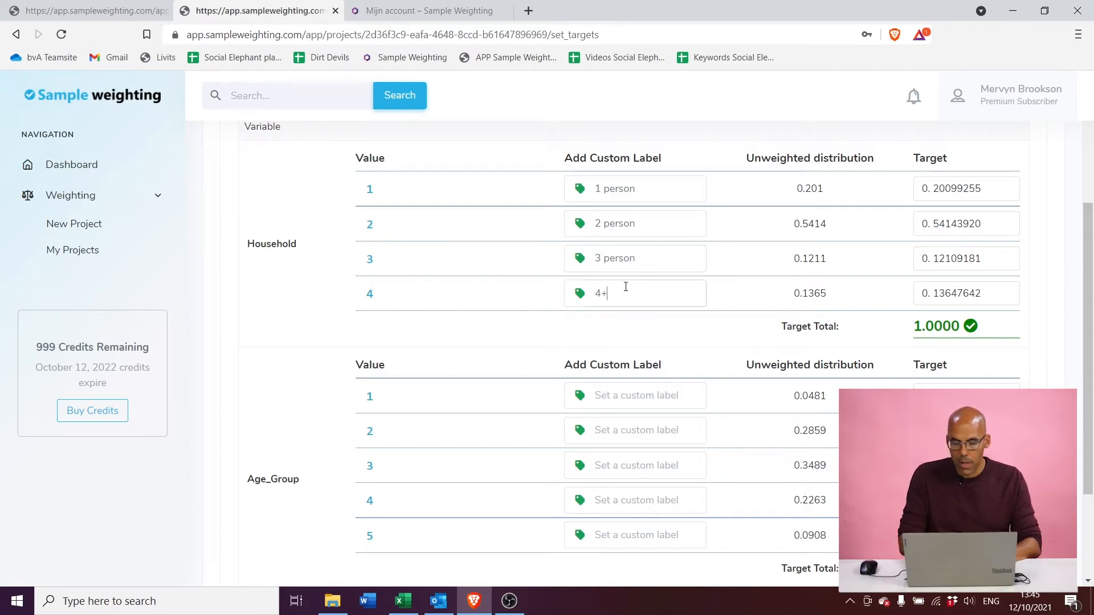
type("pe")
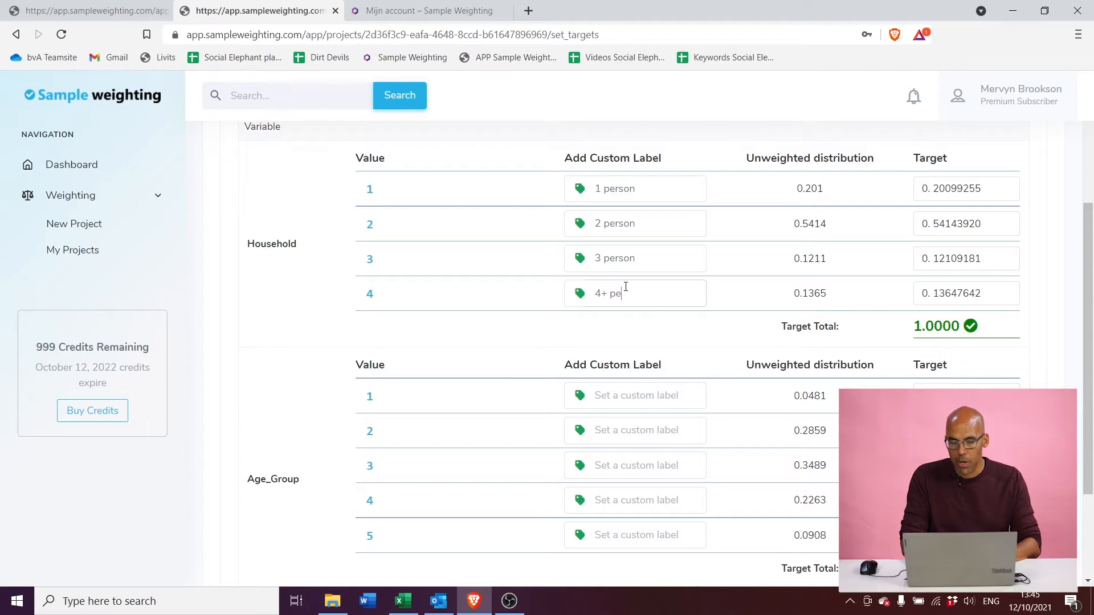
type("rson")
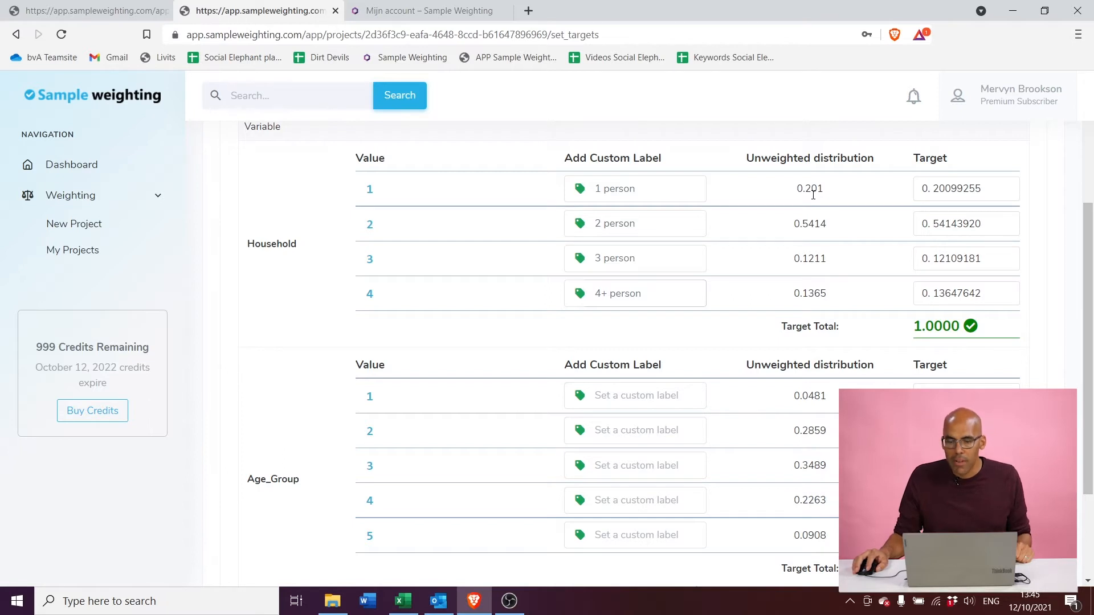
Step: Enter Household targets 0.20, 0.50, 0.15 and 0.15 so the total reads 1.0000
left_click(634, 292)
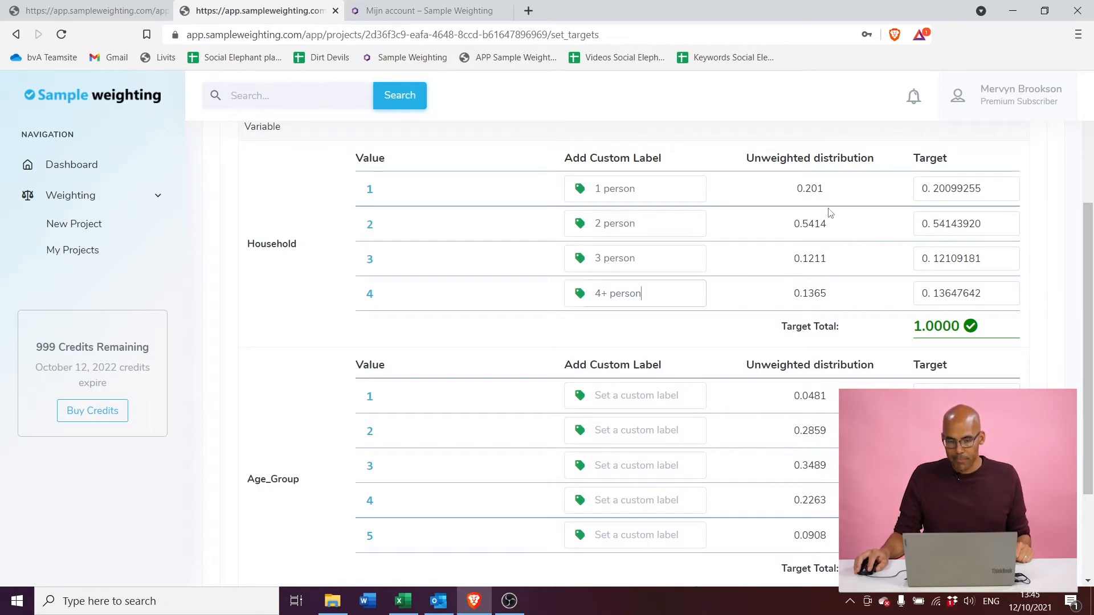
mouse_move(460, 208)
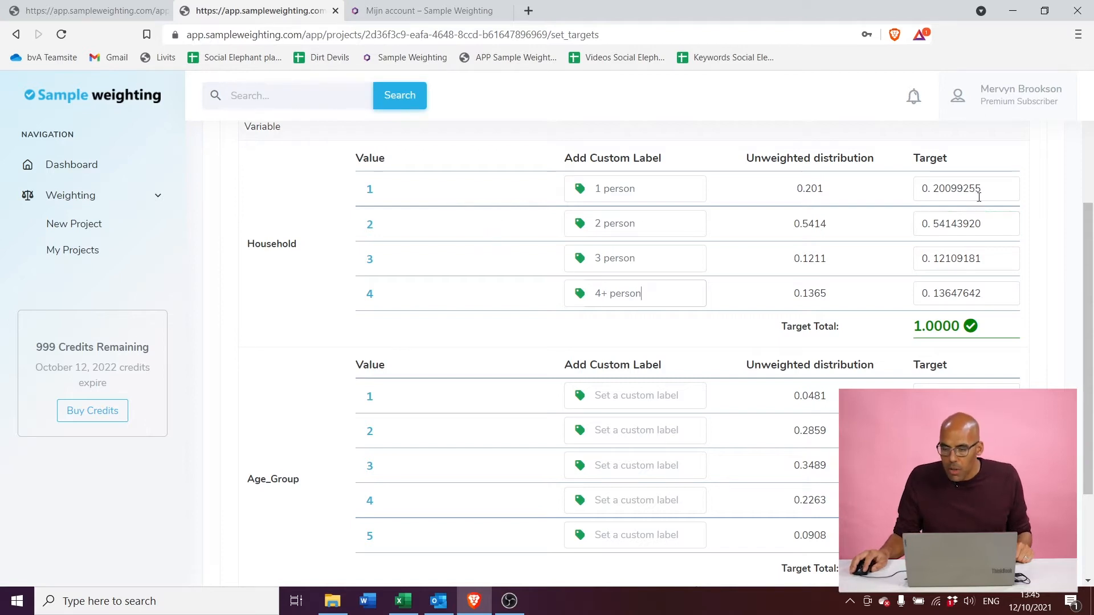
double_click(956, 188)
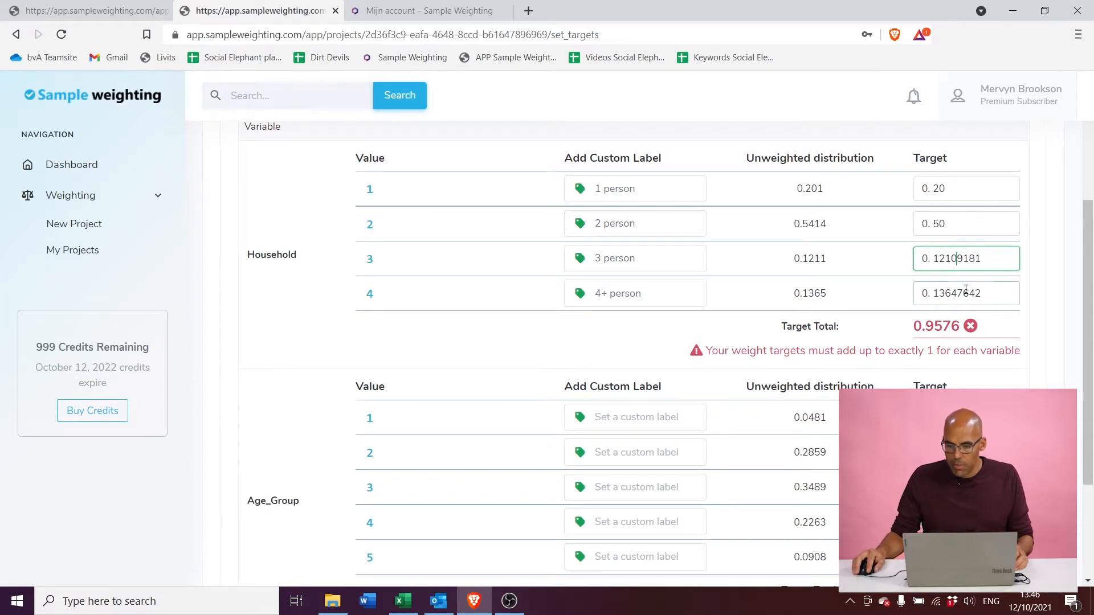
double_click(956, 259)
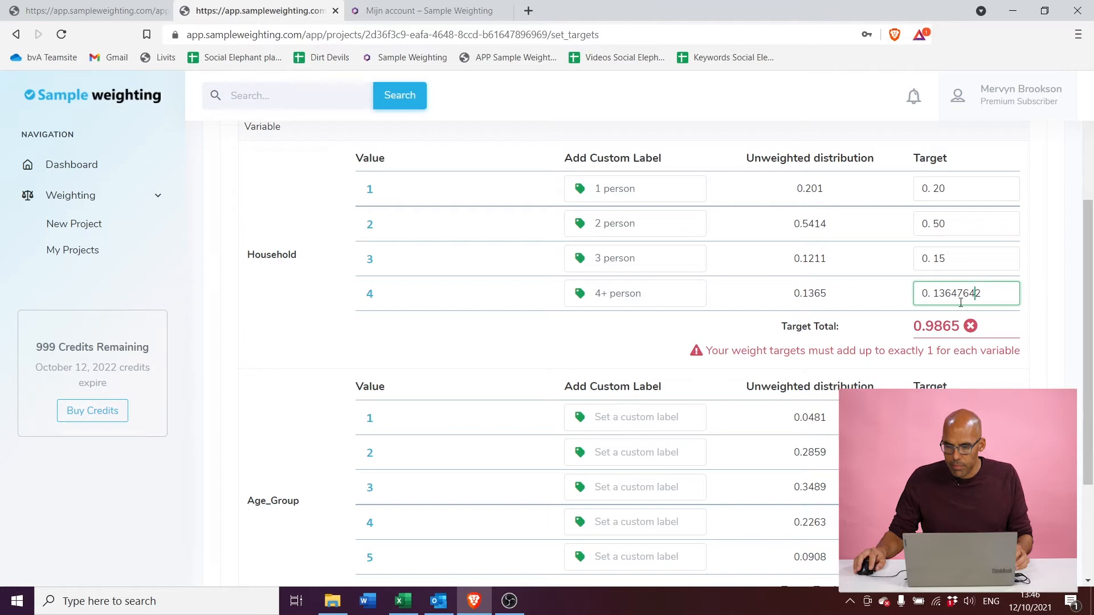
type("0.15")
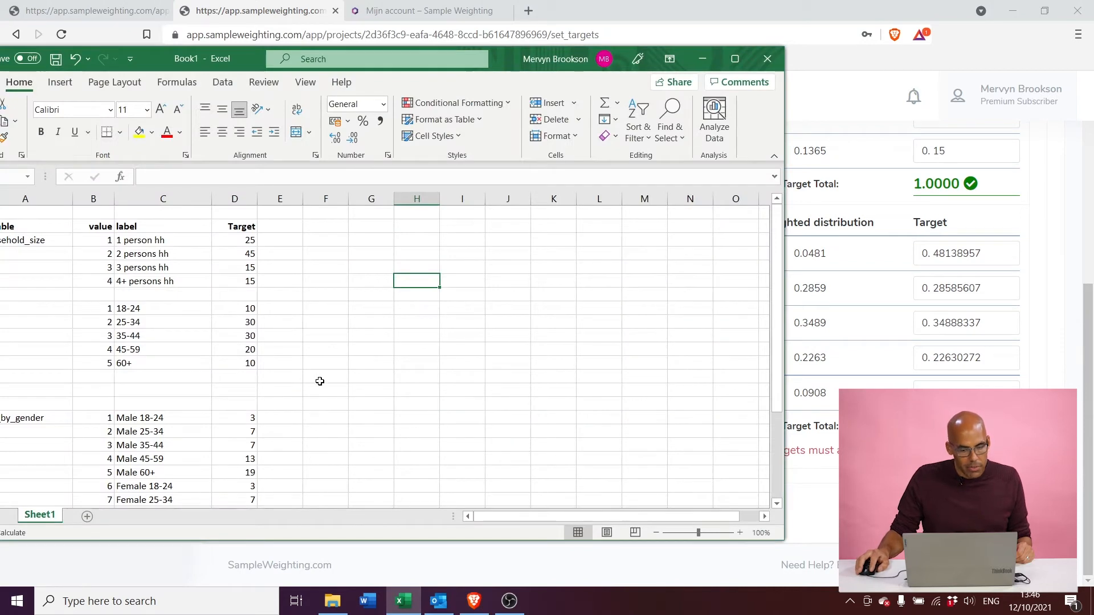
Step: Copy the age labels 18-24 through 60+ from the Excel target sheet
left_click_drag(128, 308, 124, 362)
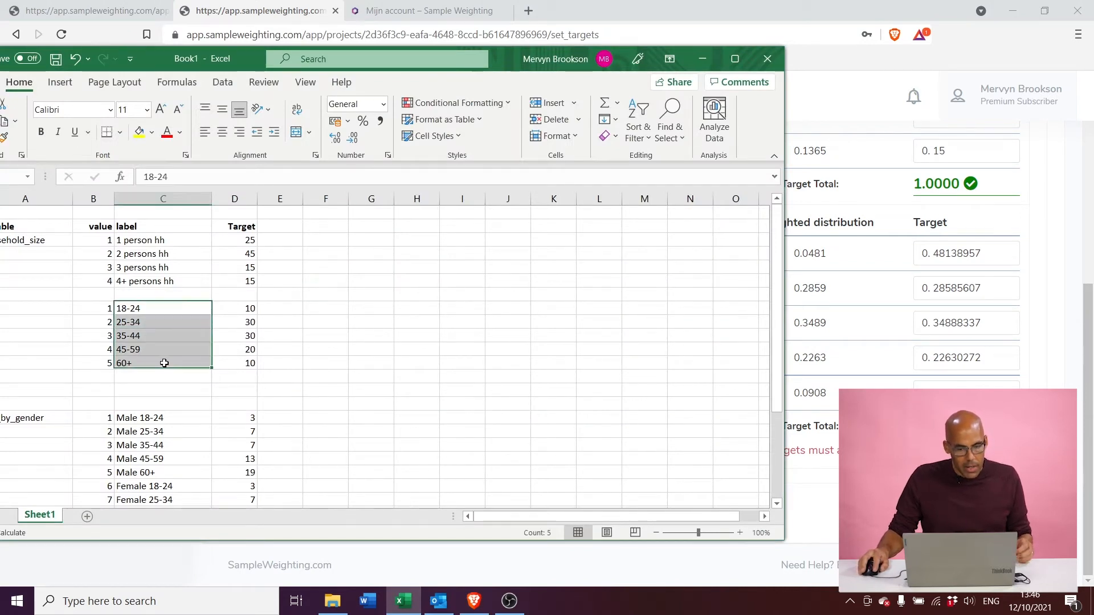
key("ctrl+c")
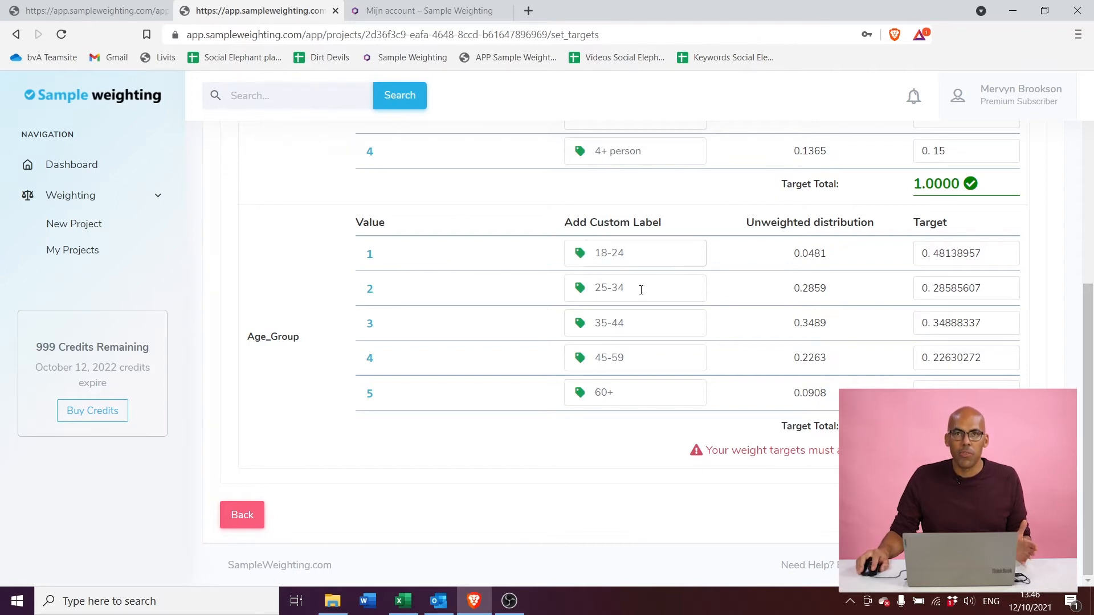
mouse_move(850, 249)
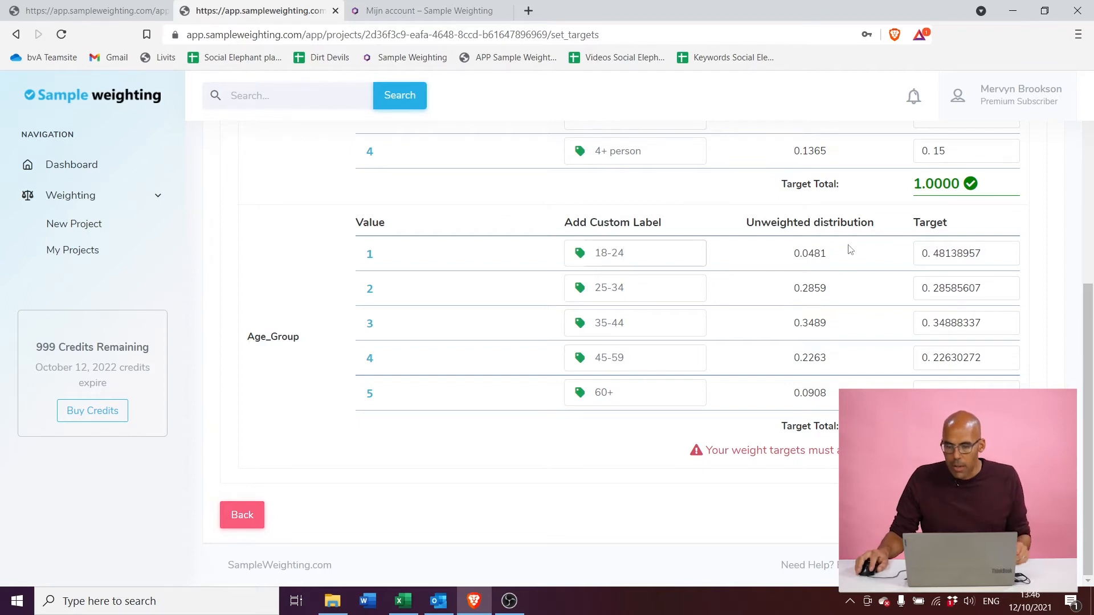
Step: Paste the age labels into Age_Group and begin entering targets 0.10 and 0.30
scroll("up", 3)
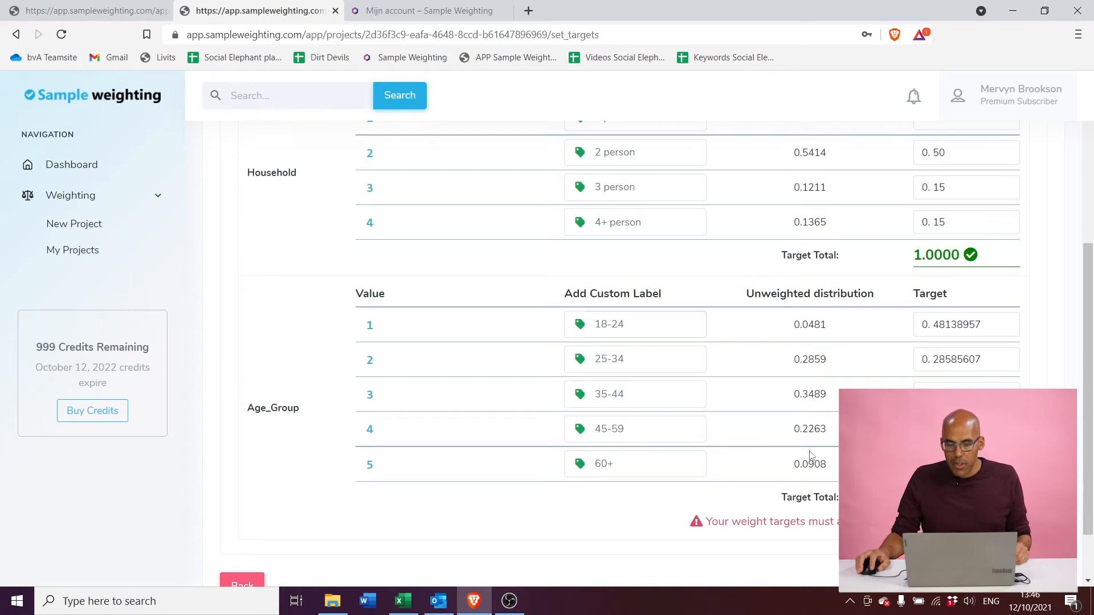
left_click(965, 324)
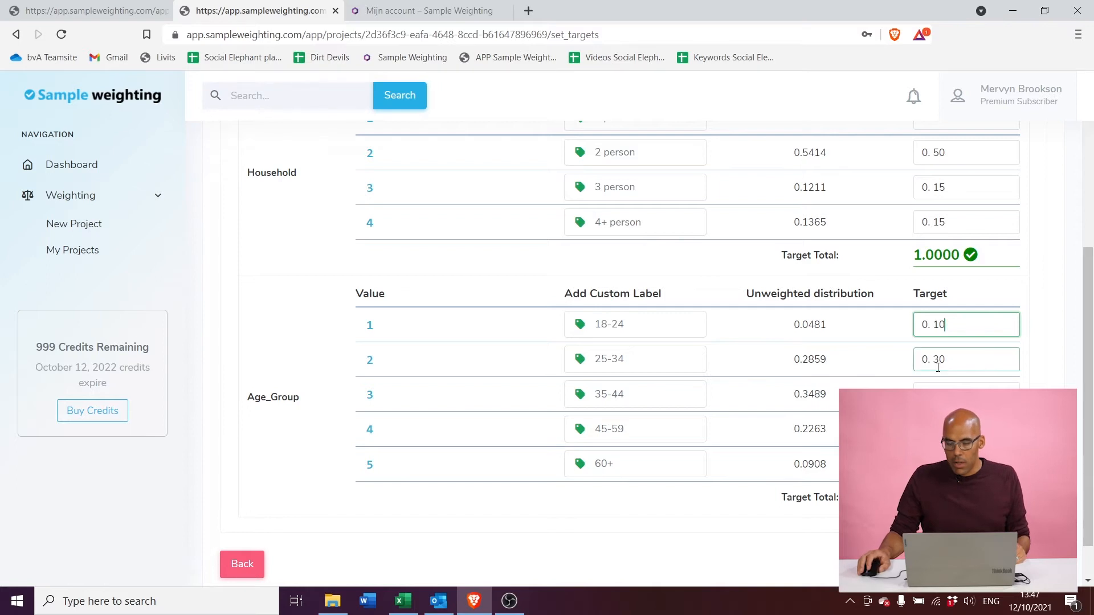
scroll("down", 3)
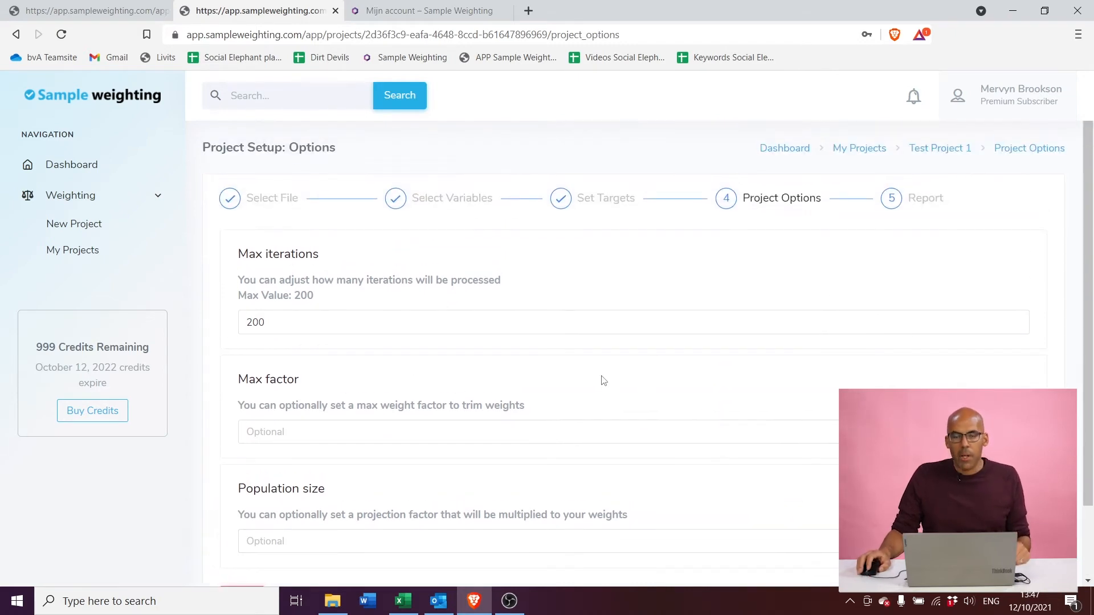
Step: Scroll down the Project Options page, keeping max iterations 200 and the other fields blank
scroll("down", 3)
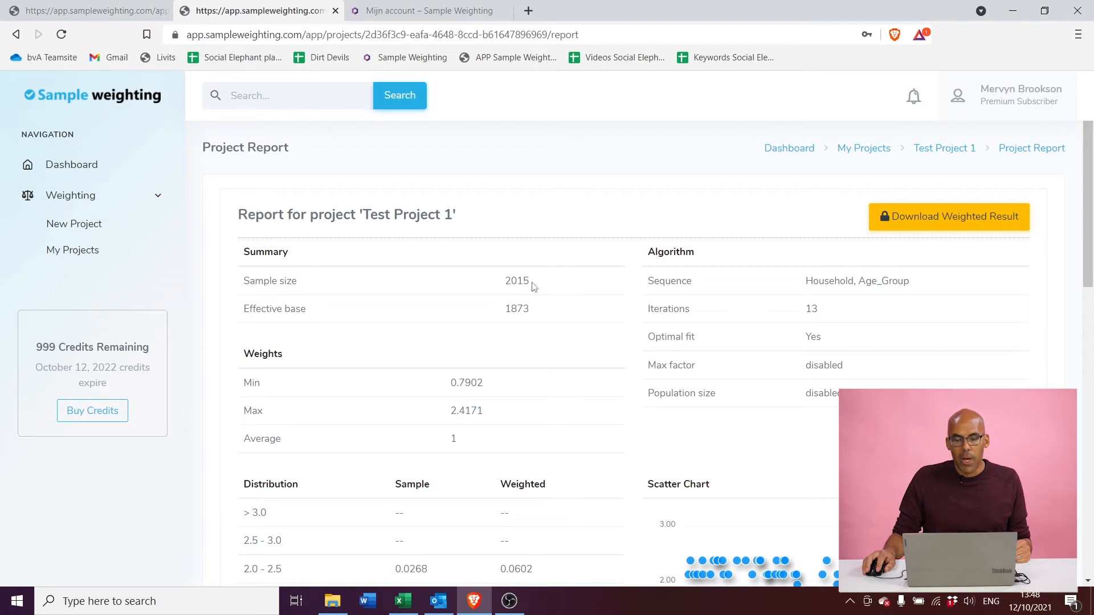
mouse_move(342, 337)
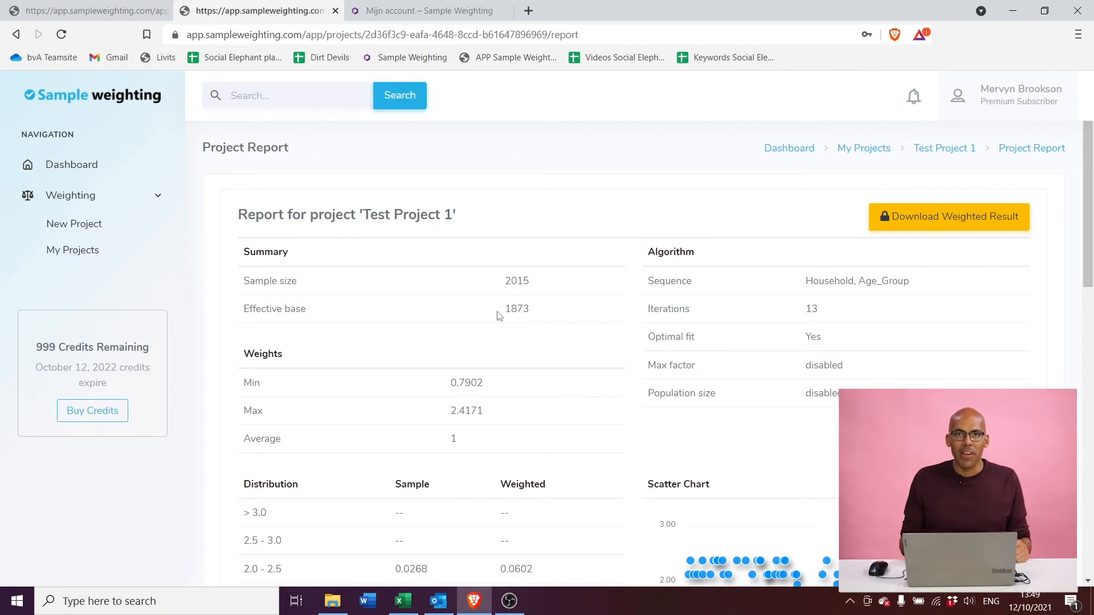
mouse_move(512, 322)
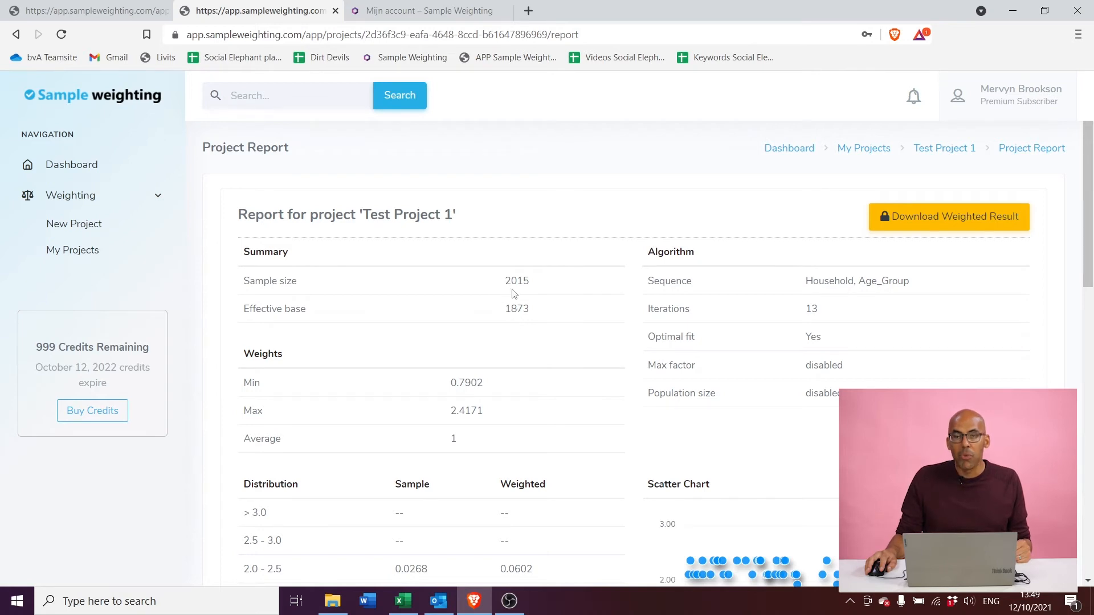
mouse_move(519, 320)
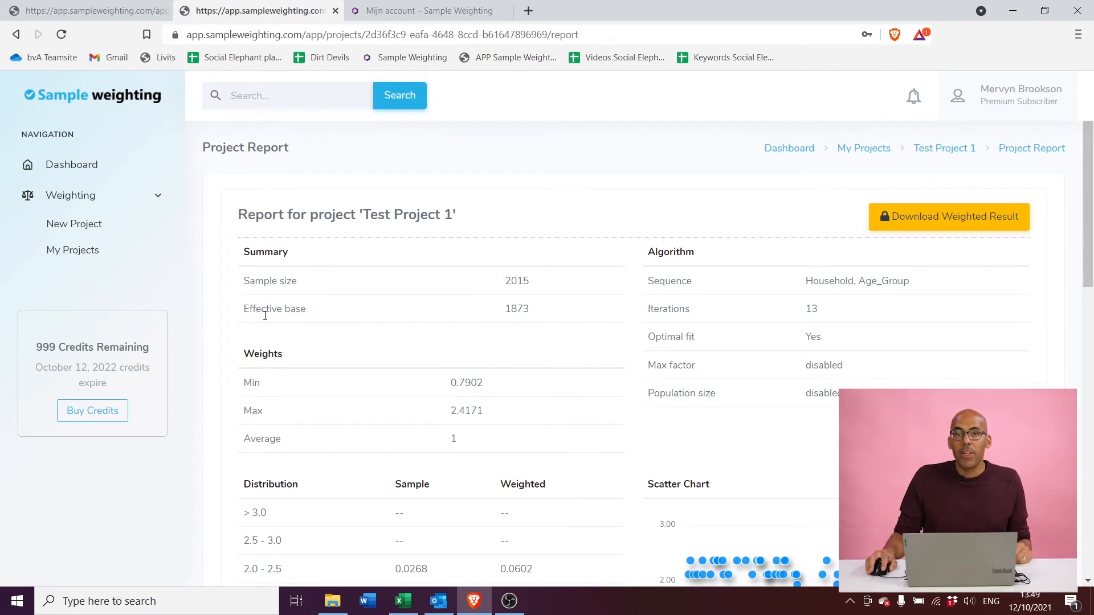
mouse_move(470, 317)
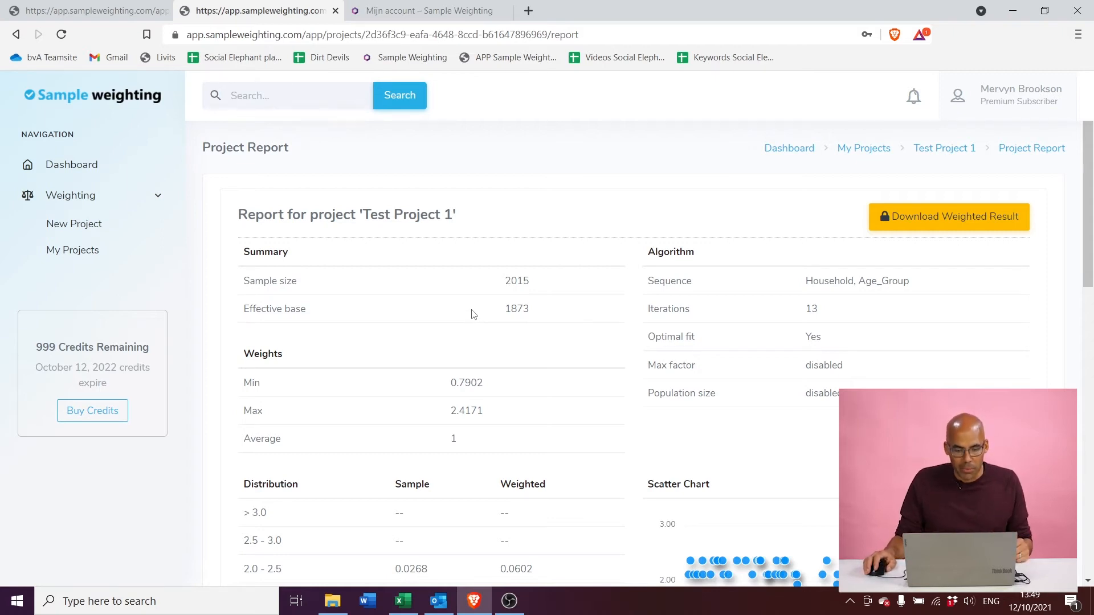
scroll("down", 3)
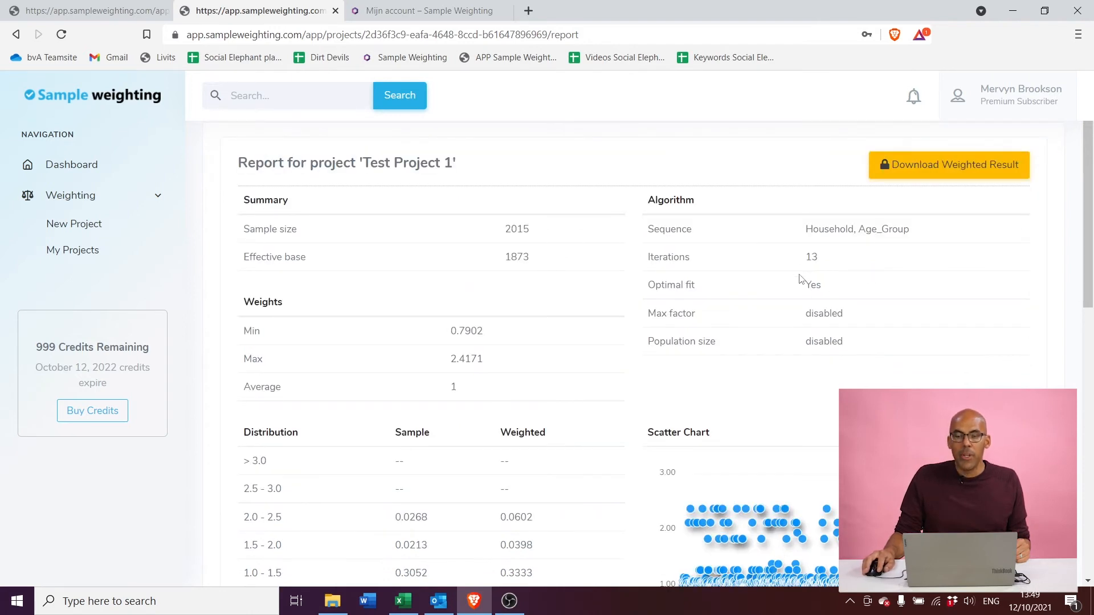
scroll("down", 3)
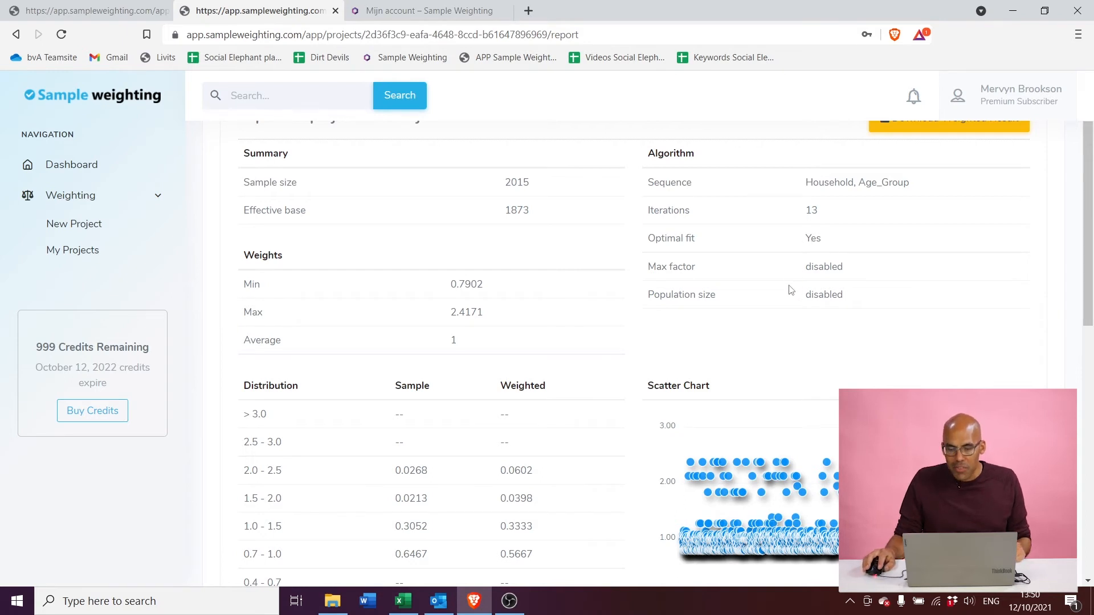
scroll("down", 3)
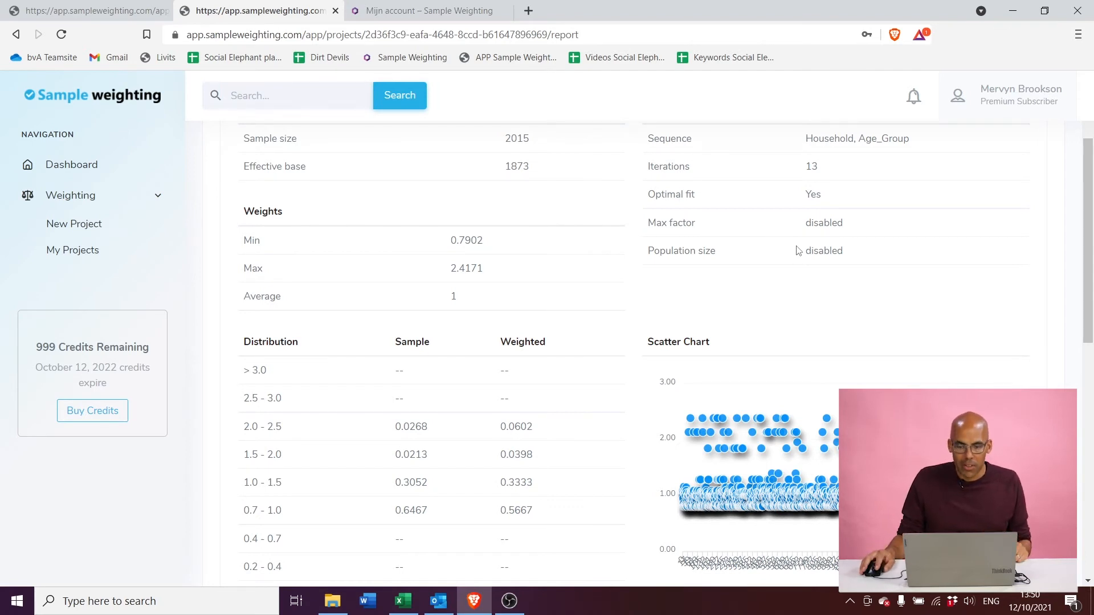
mouse_move(446, 294)
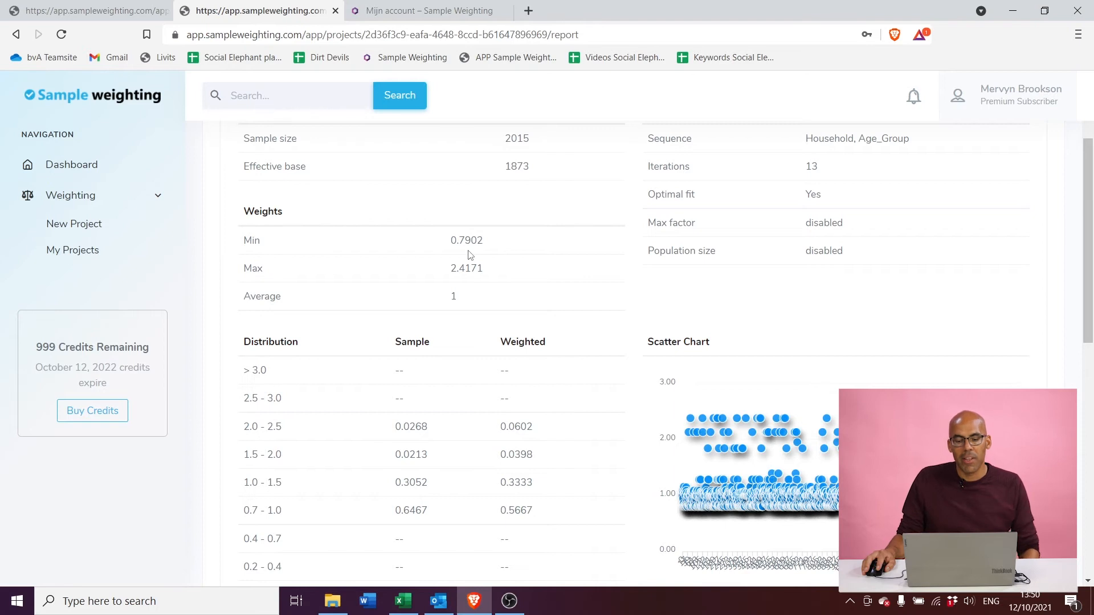
mouse_move(435, 291)
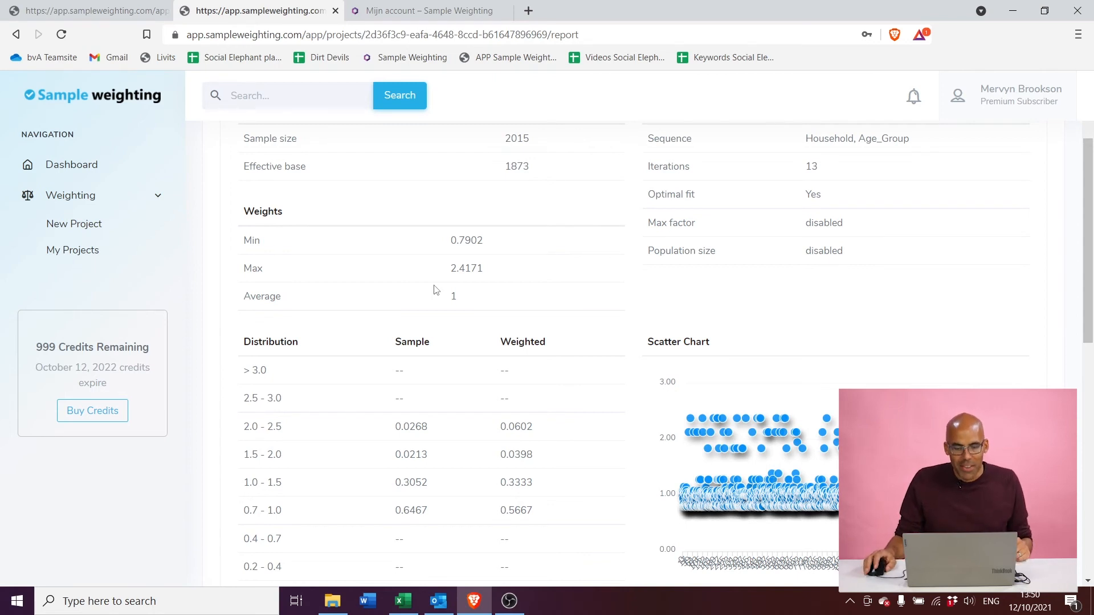
mouse_move(1086, 180)
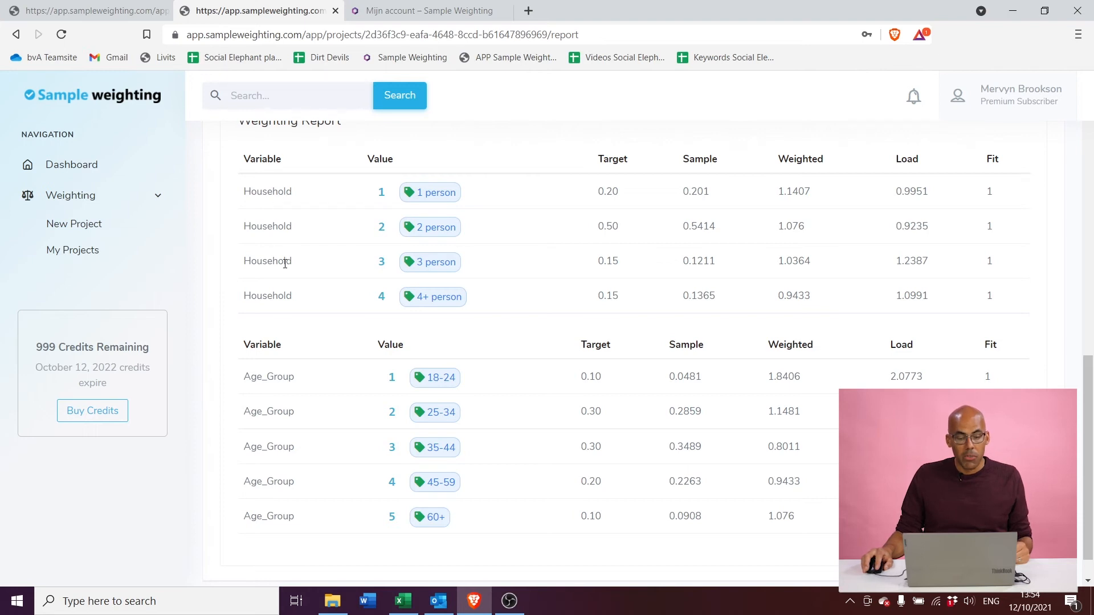
mouse_move(316, 270)
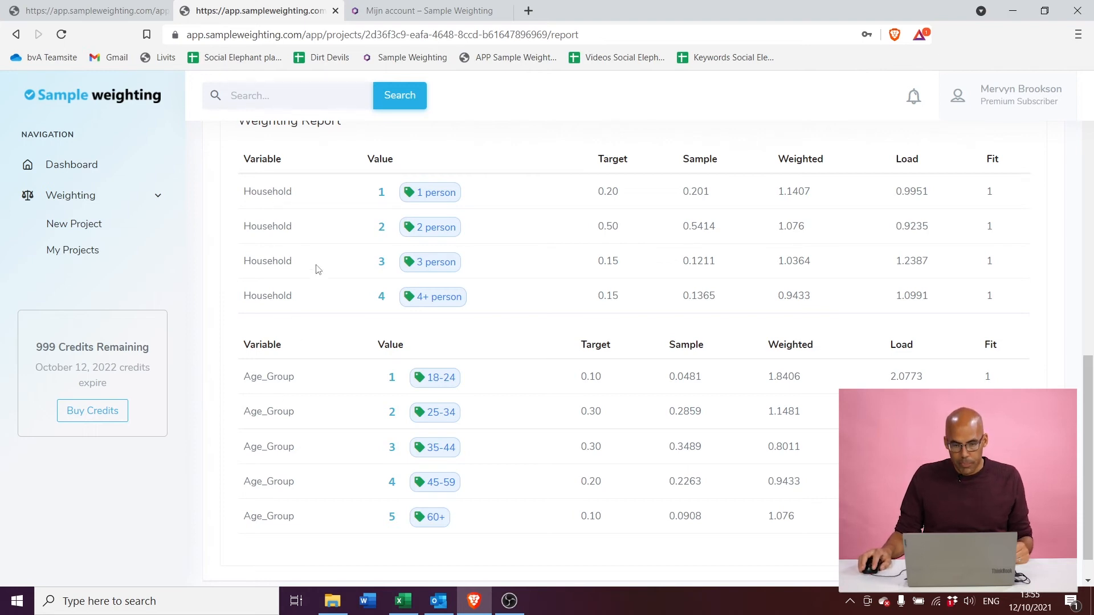
mouse_move(446, 205)
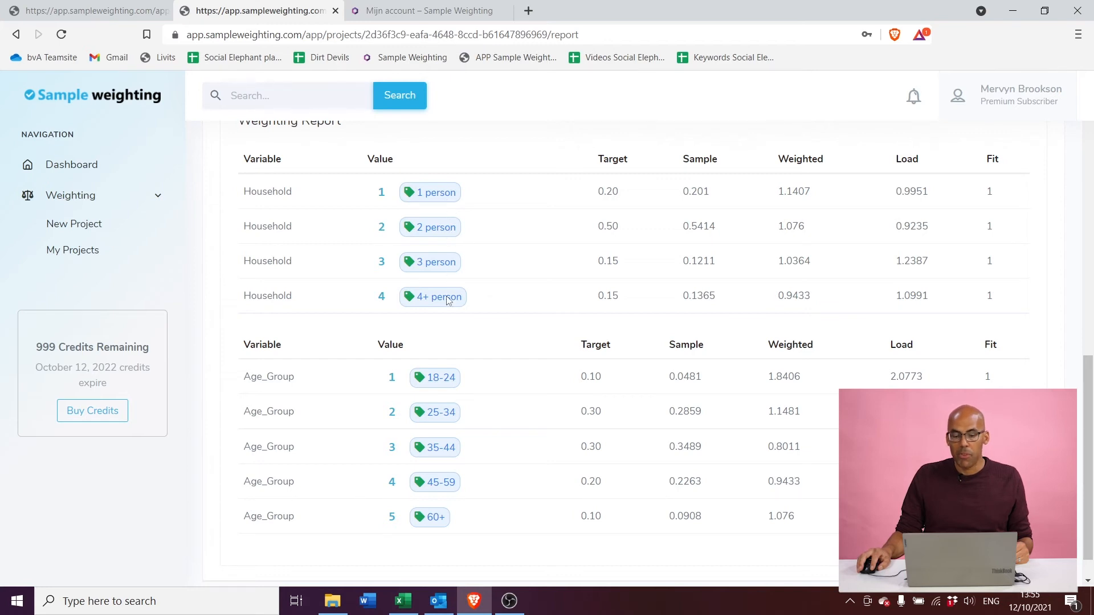
mouse_move(589, 190)
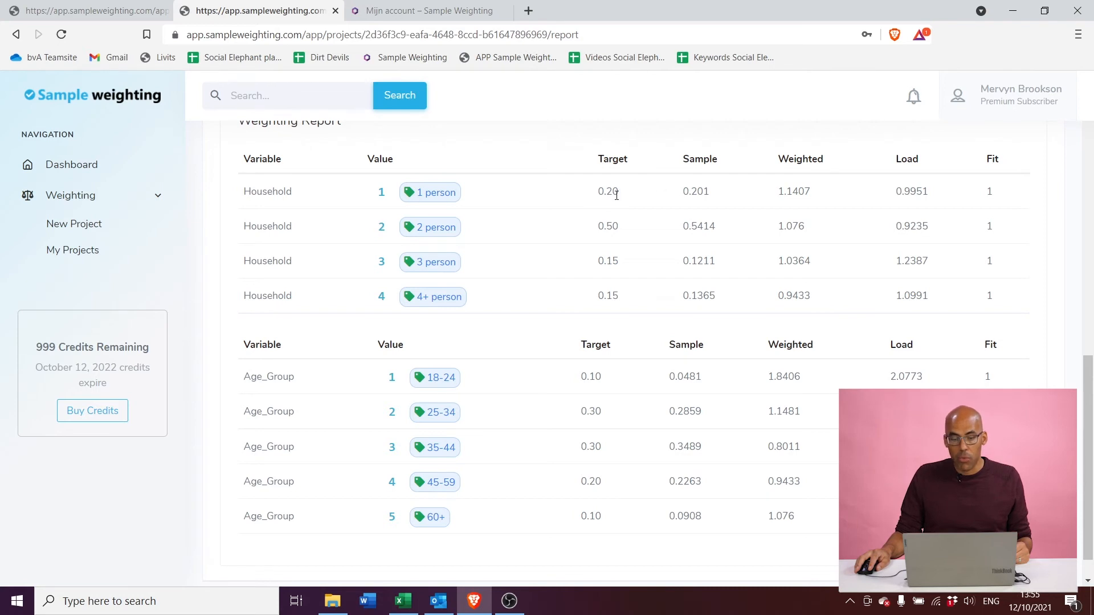
mouse_move(384, 207)
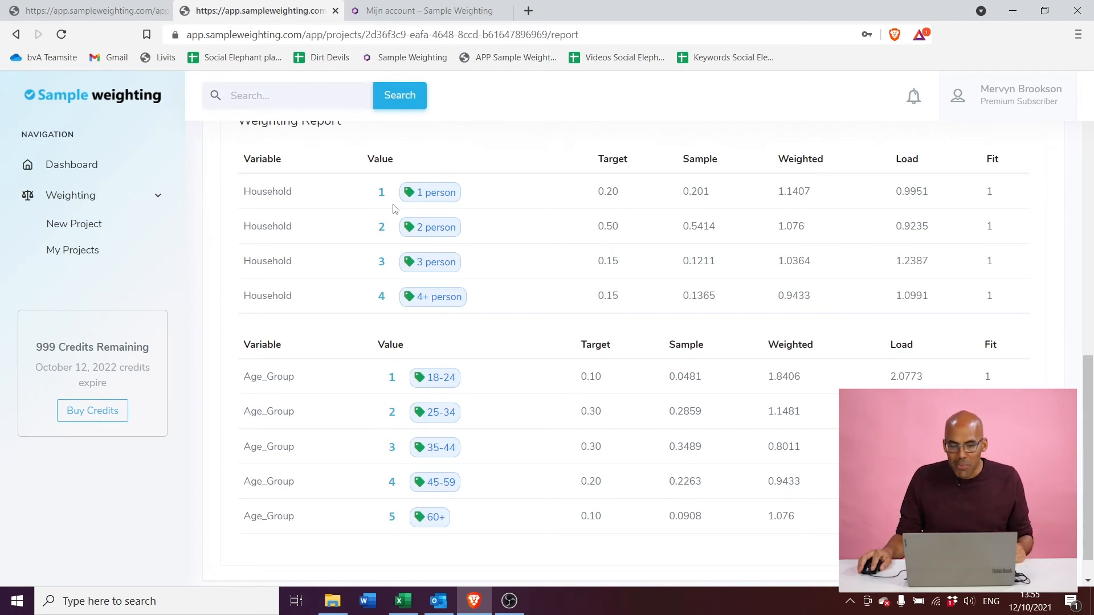
mouse_move(703, 206)
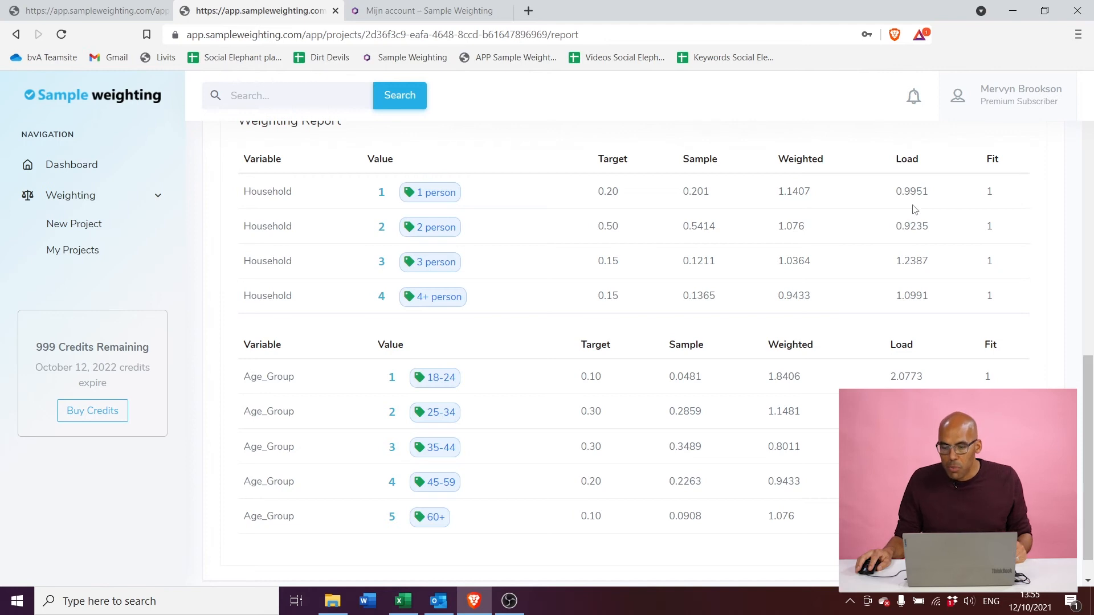
mouse_move(935, 212)
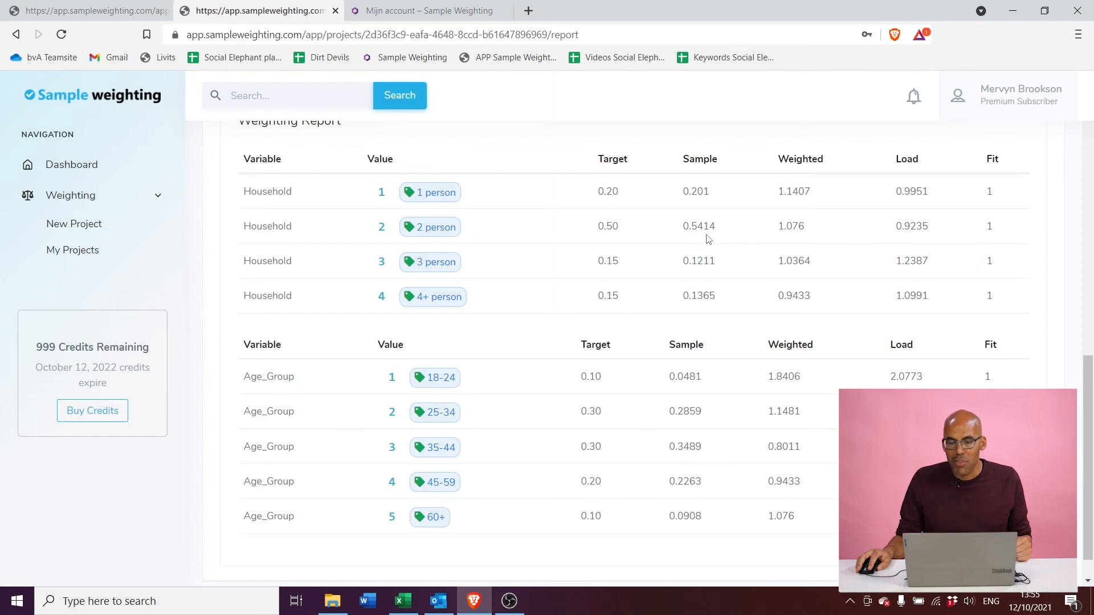
mouse_move(788, 238)
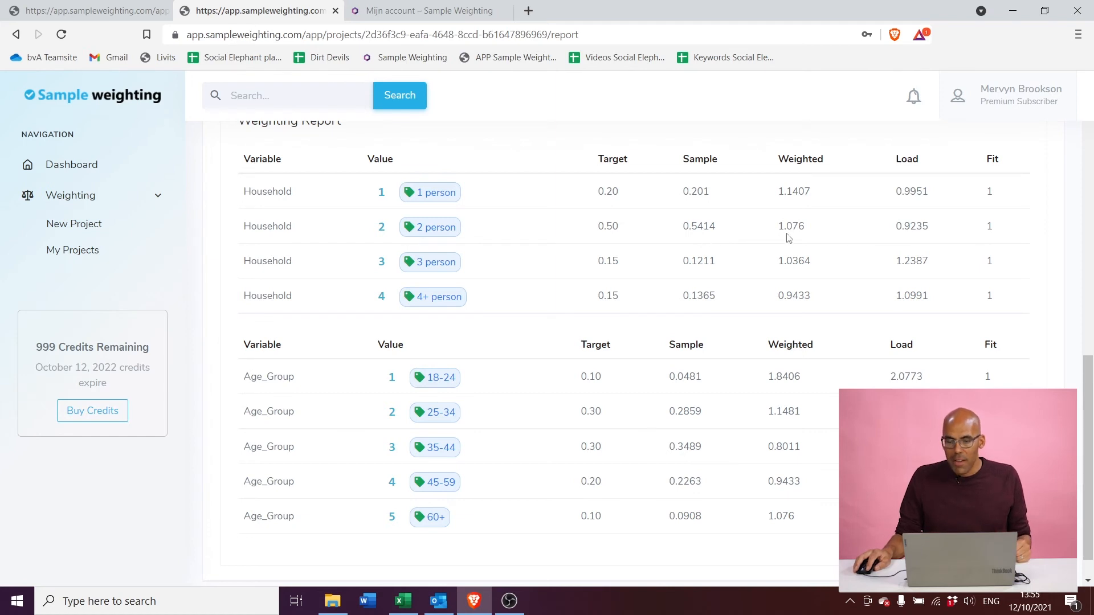
mouse_move(620, 233)
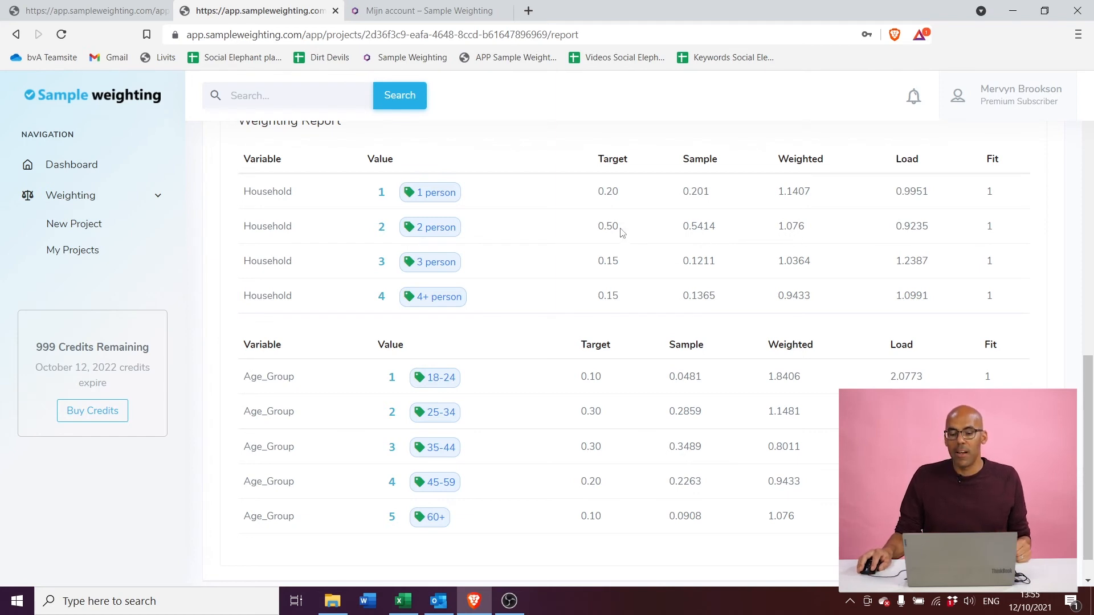
mouse_move(869, 247)
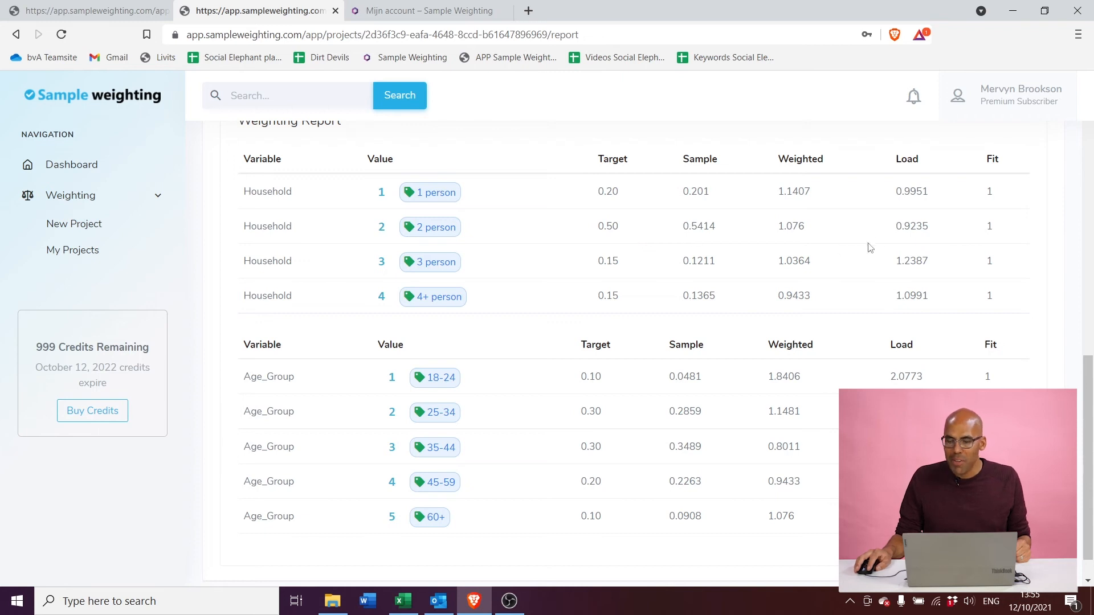
mouse_move(916, 226)
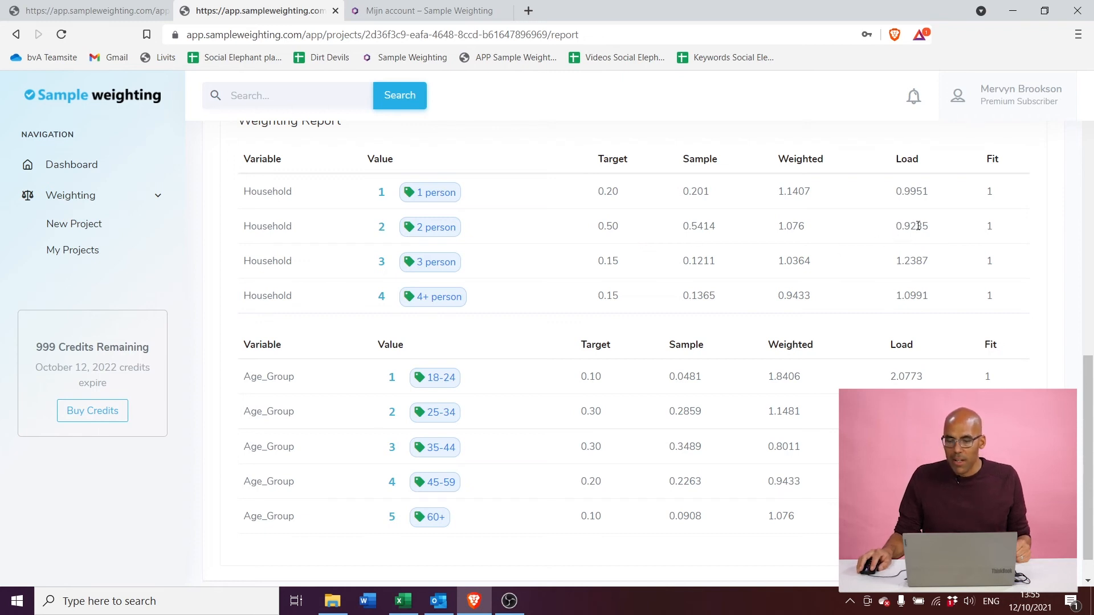
mouse_move(905, 233)
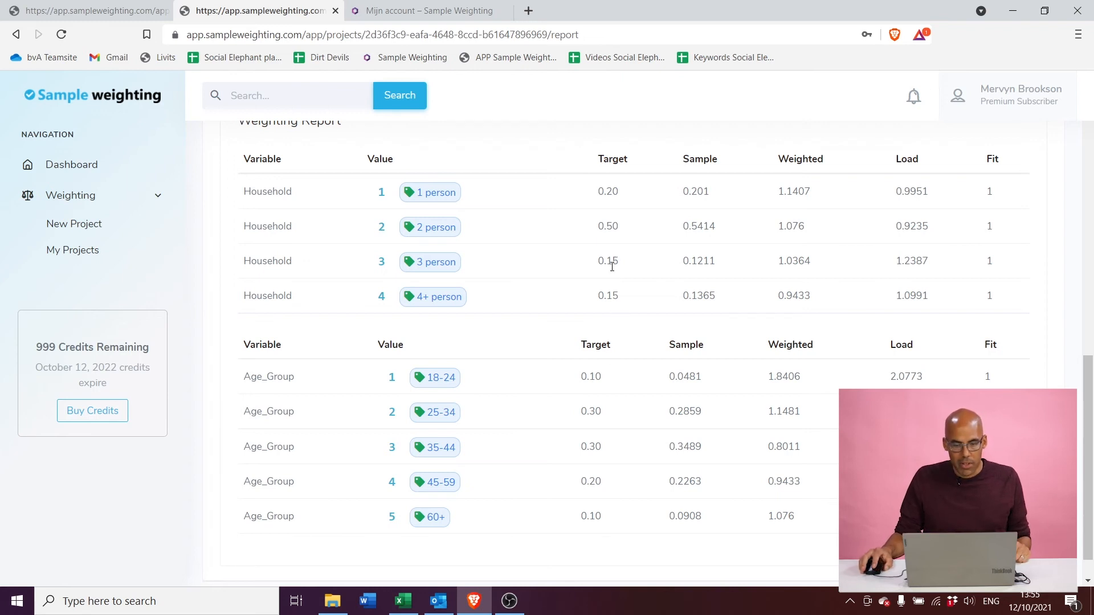
mouse_move(620, 243)
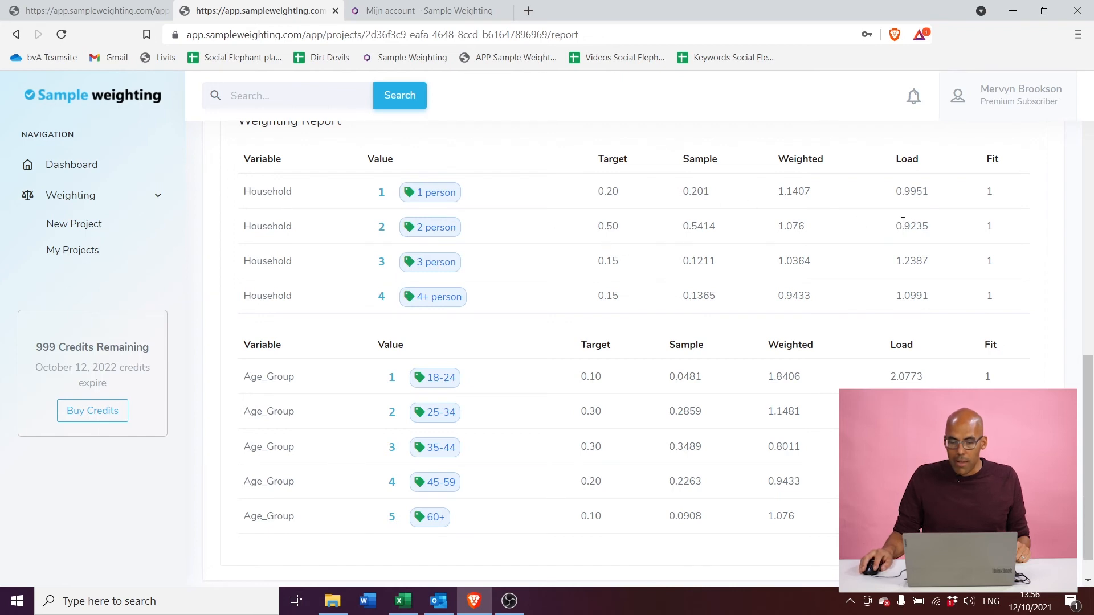
mouse_move(788, 274)
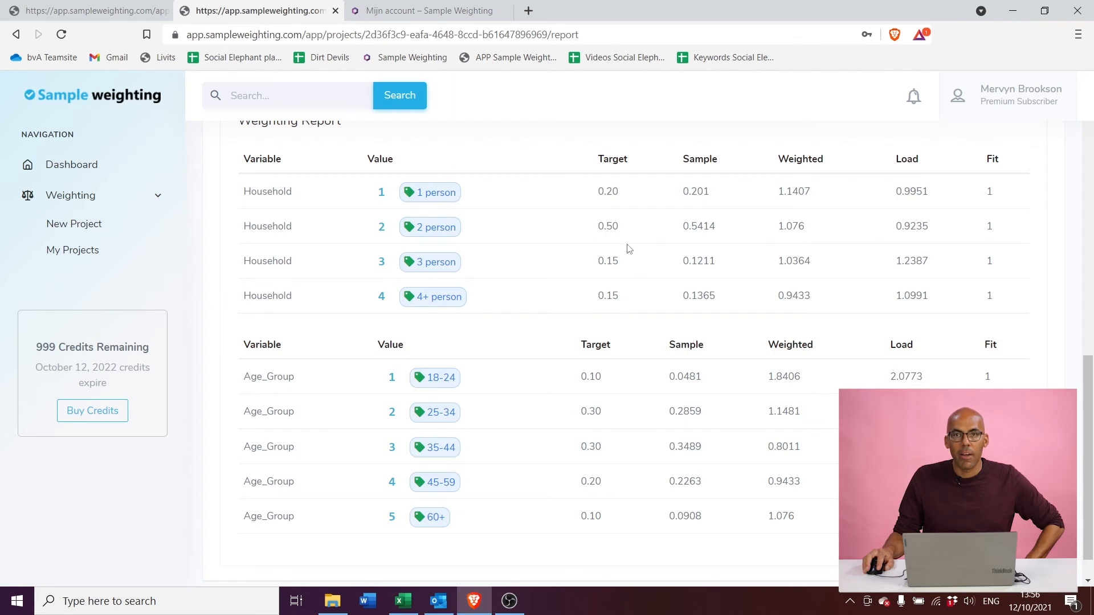
mouse_move(858, 352)
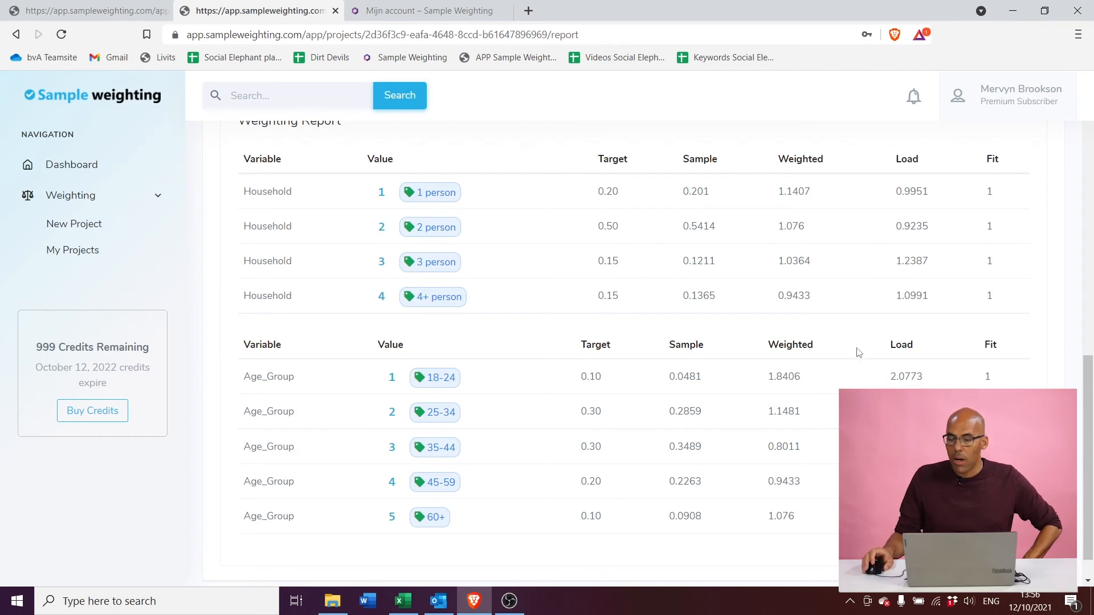
left_click(947, 217)
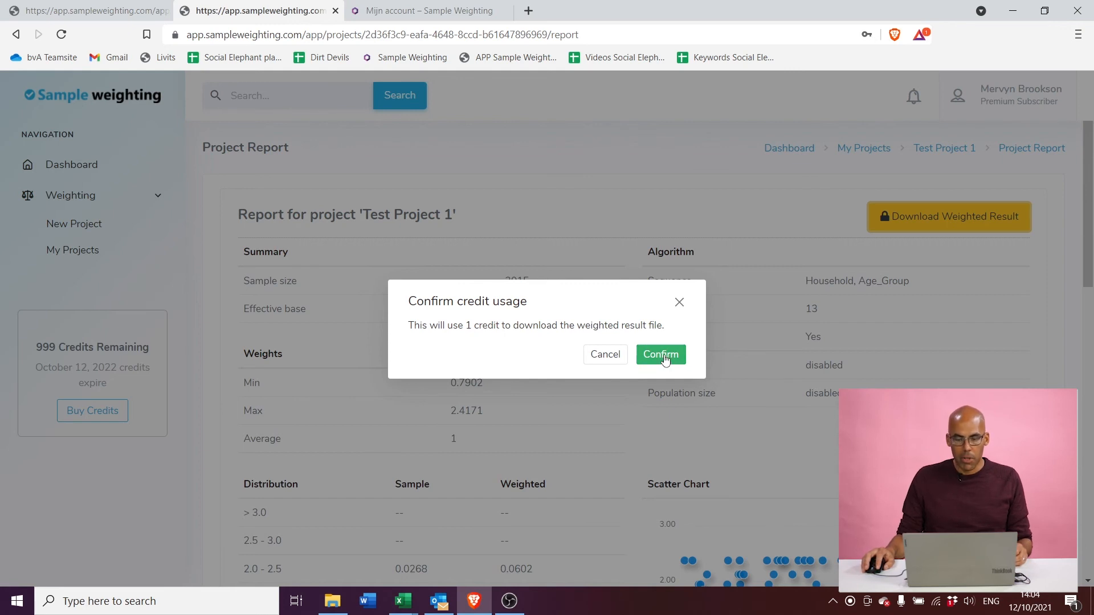
Step: Confirm the one-credit charge and save 'Test Project 1 Weighted Result' to the Desktop
left_click(659, 354)
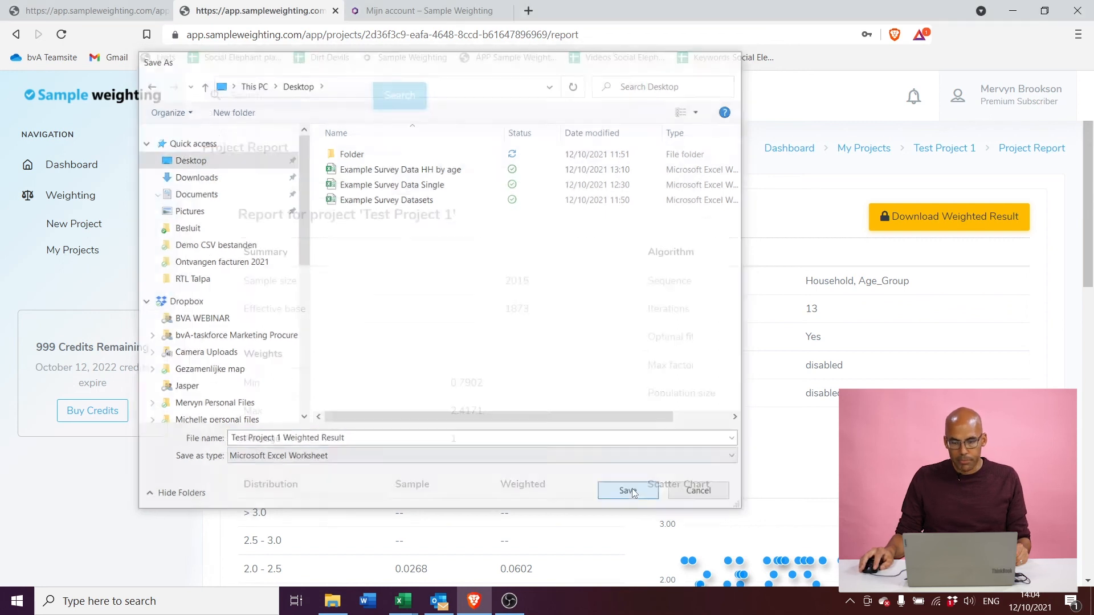
left_click(626, 489)
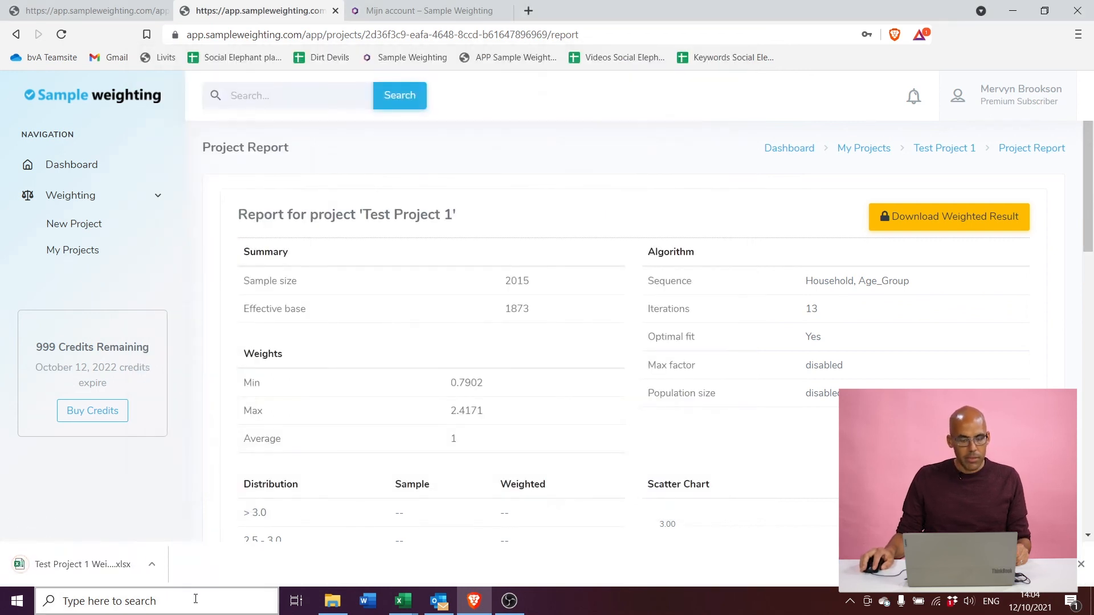
left_click(79, 564)
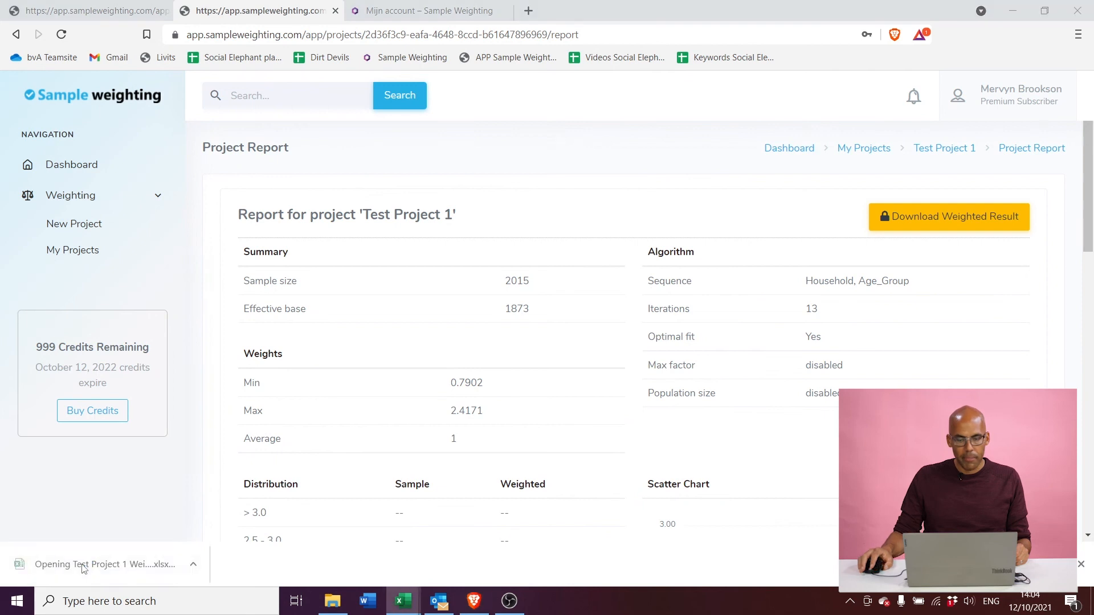
Step: View the Weight column values in D2, D3 and D4 of the downloaded workbook
left_click(101, 564)
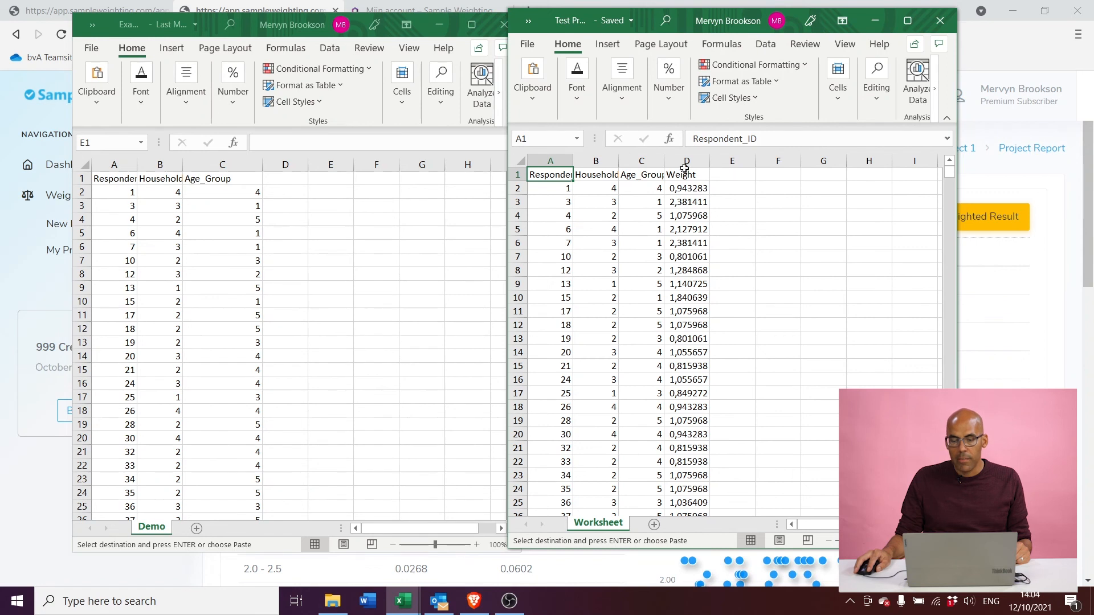
left_click(686, 161)
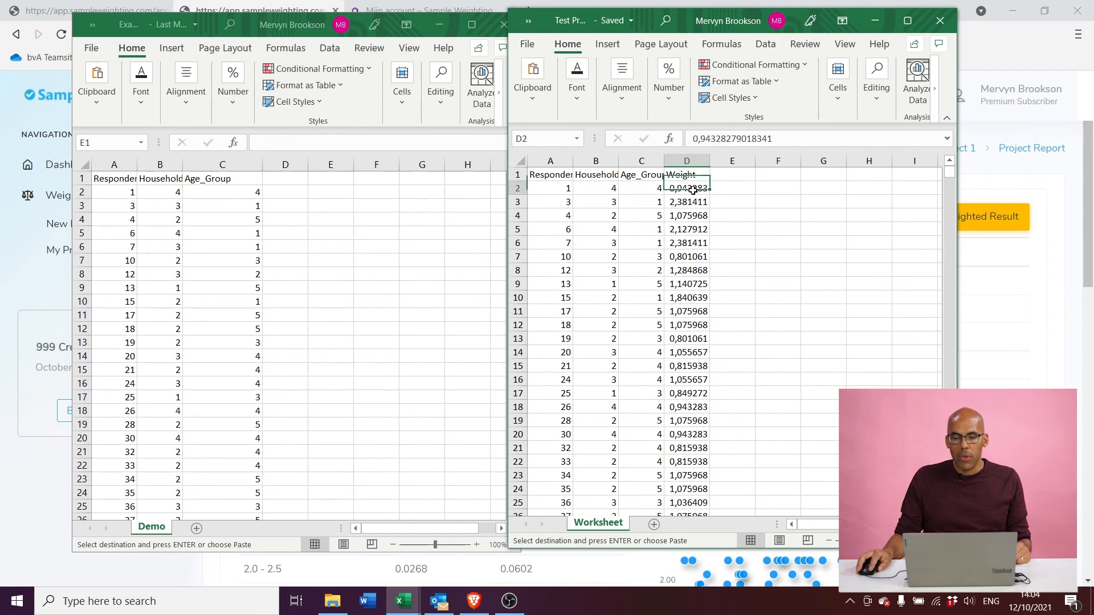
left_click(686, 201)
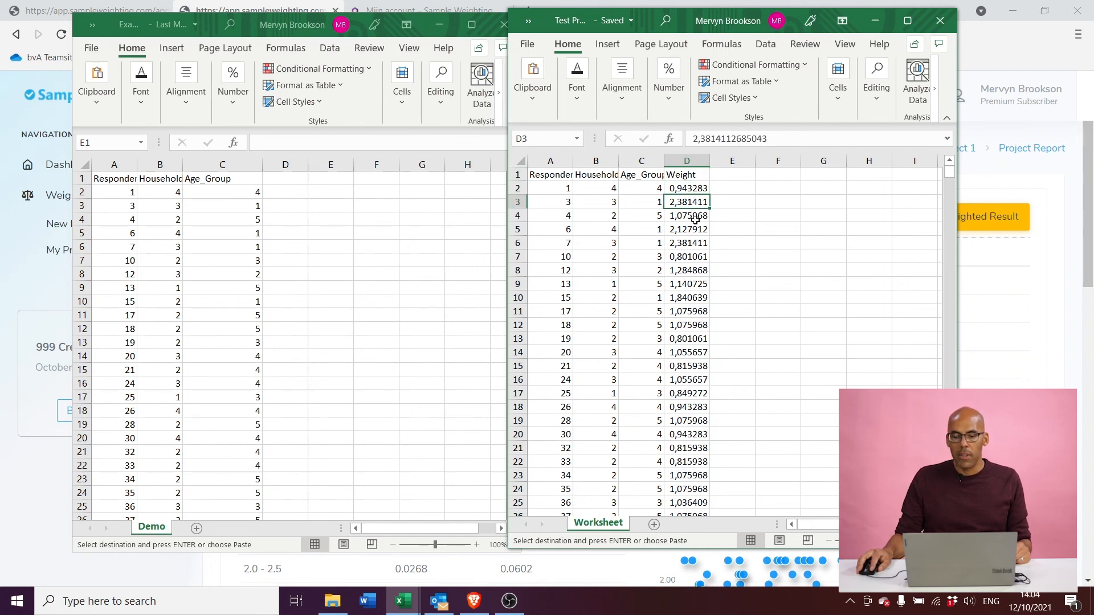
left_click(686, 215)
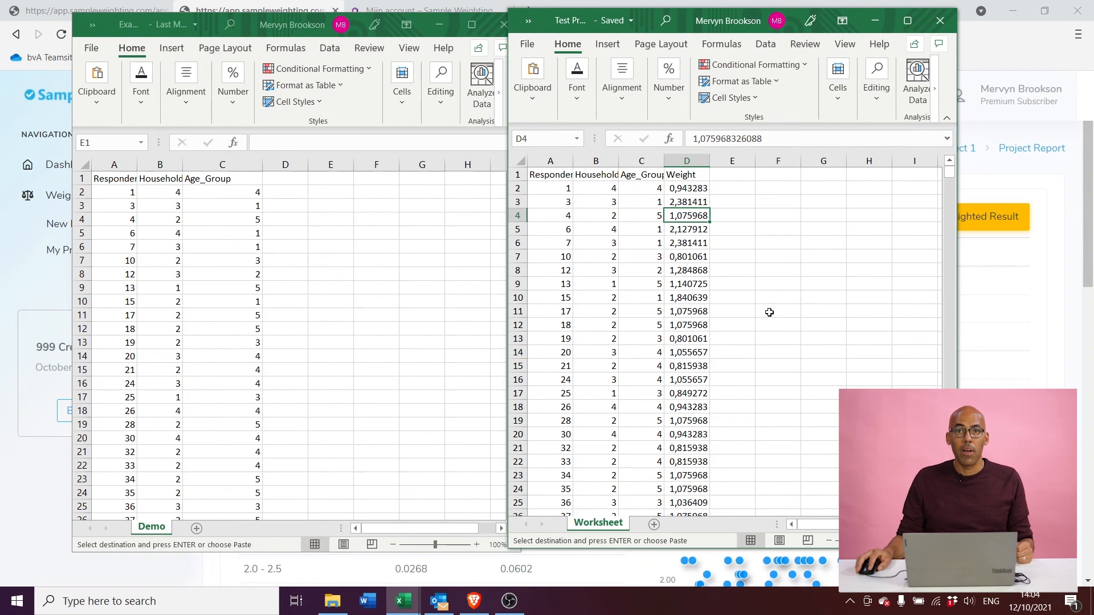
mouse_move(727, 189)
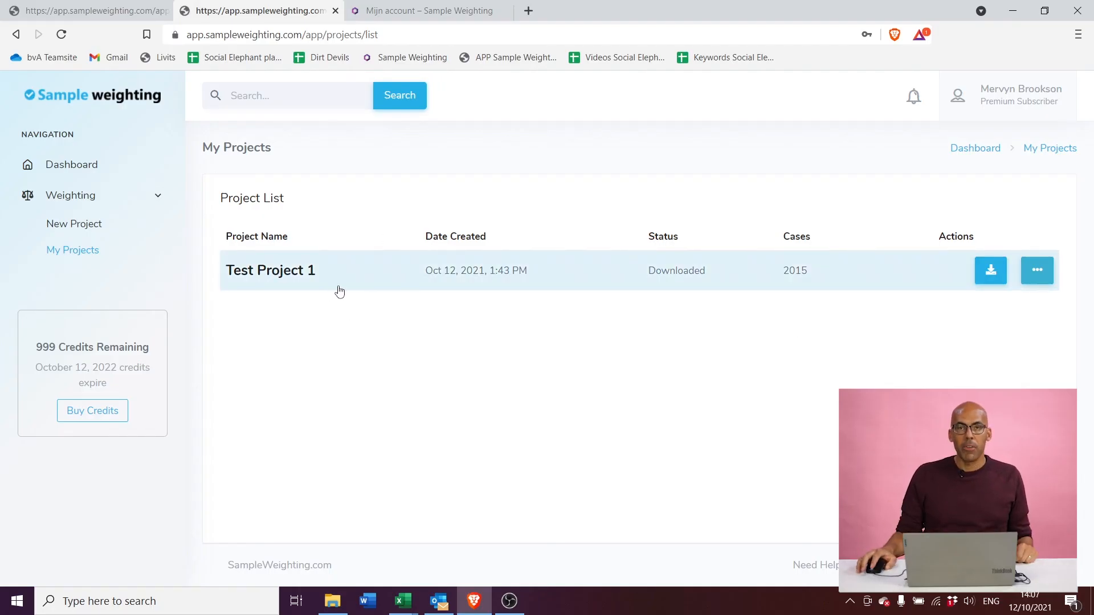
mouse_move(357, 294)
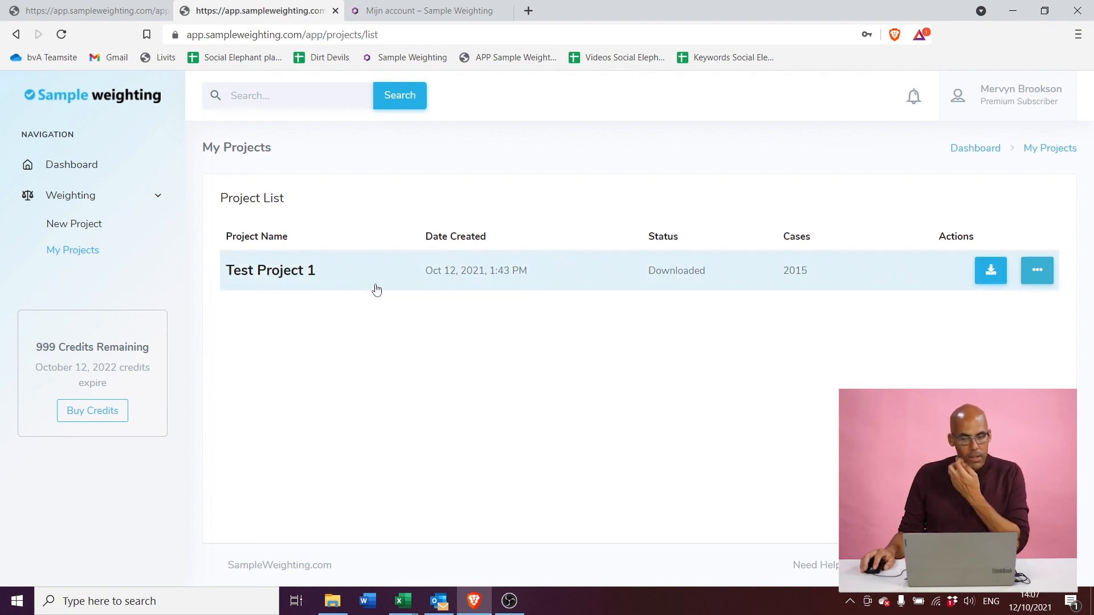
mouse_move(537, 284)
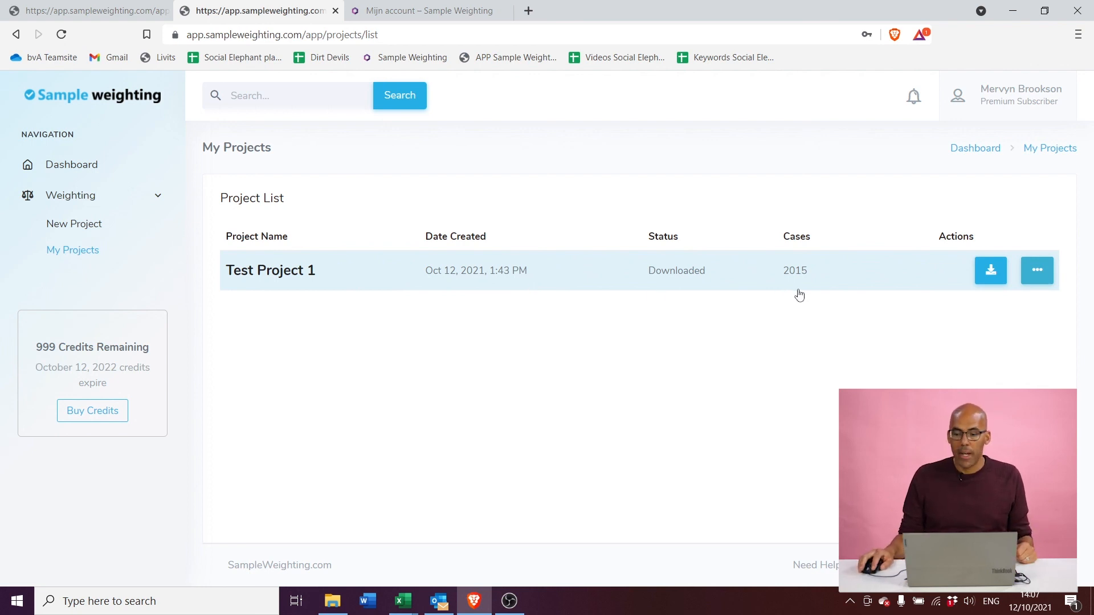
mouse_move(869, 293)
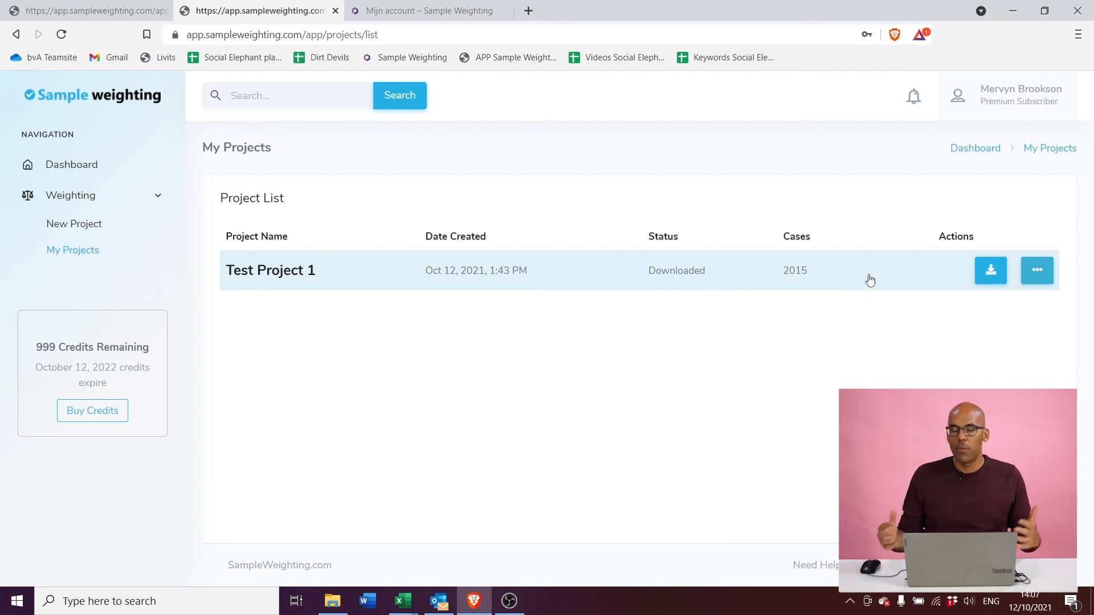
mouse_move(817, 283)
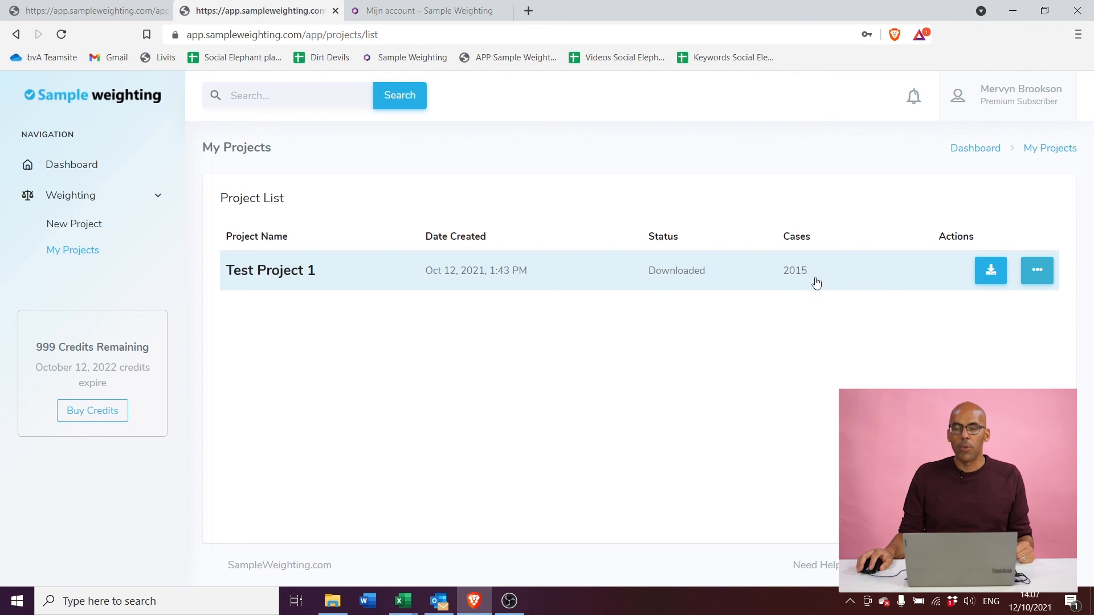